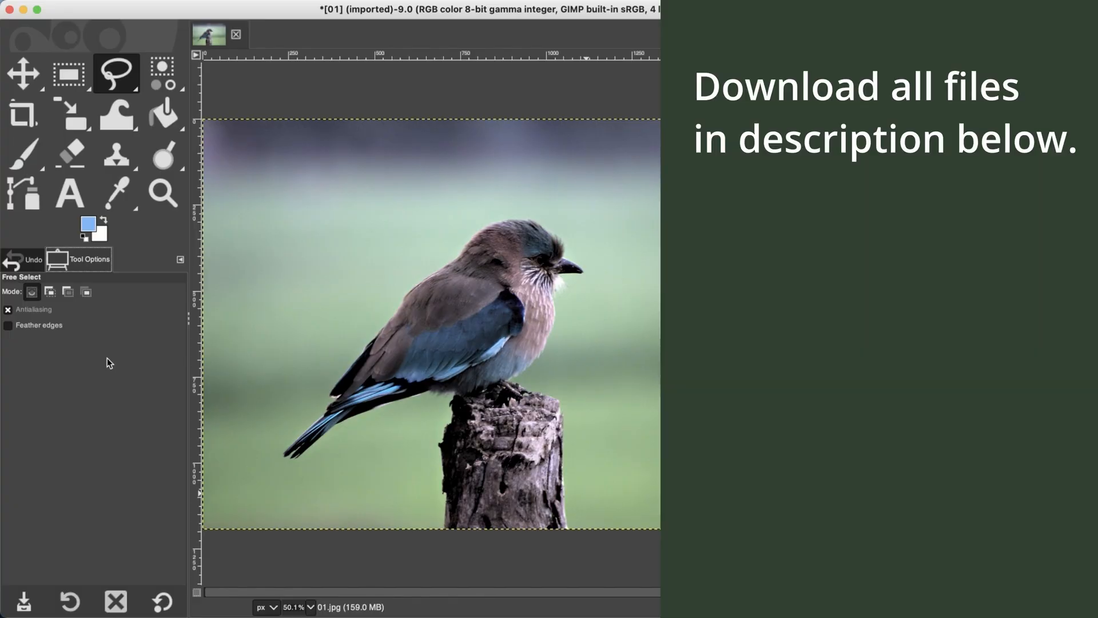
{"action": "mouse_move", "coordinate": [359, 364]}
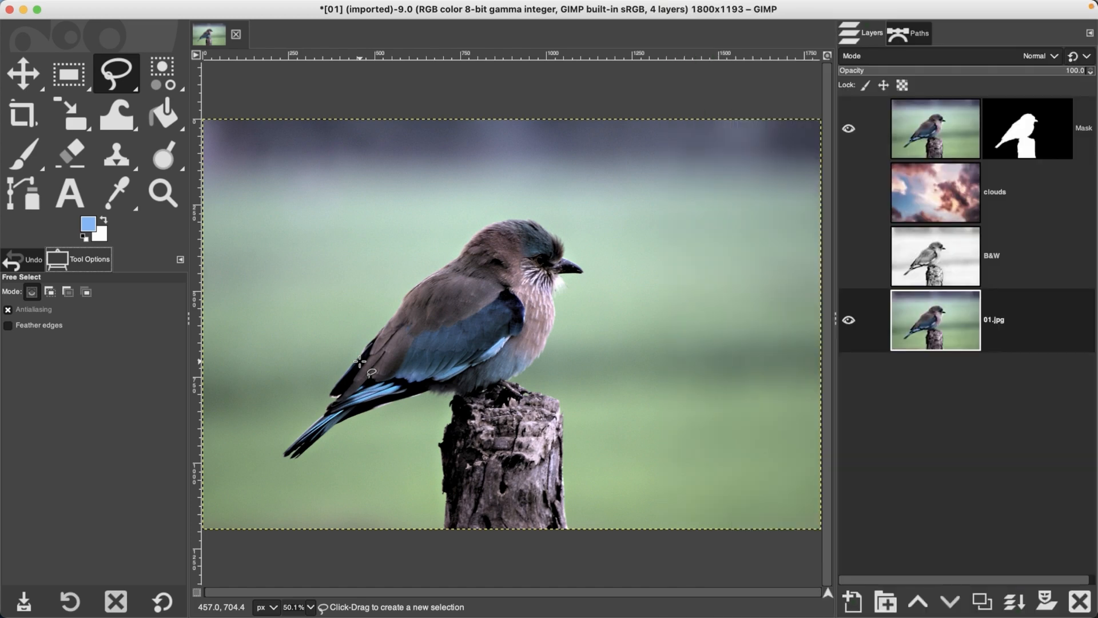
{"action": "mouse_move", "coordinate": [413, 329]}
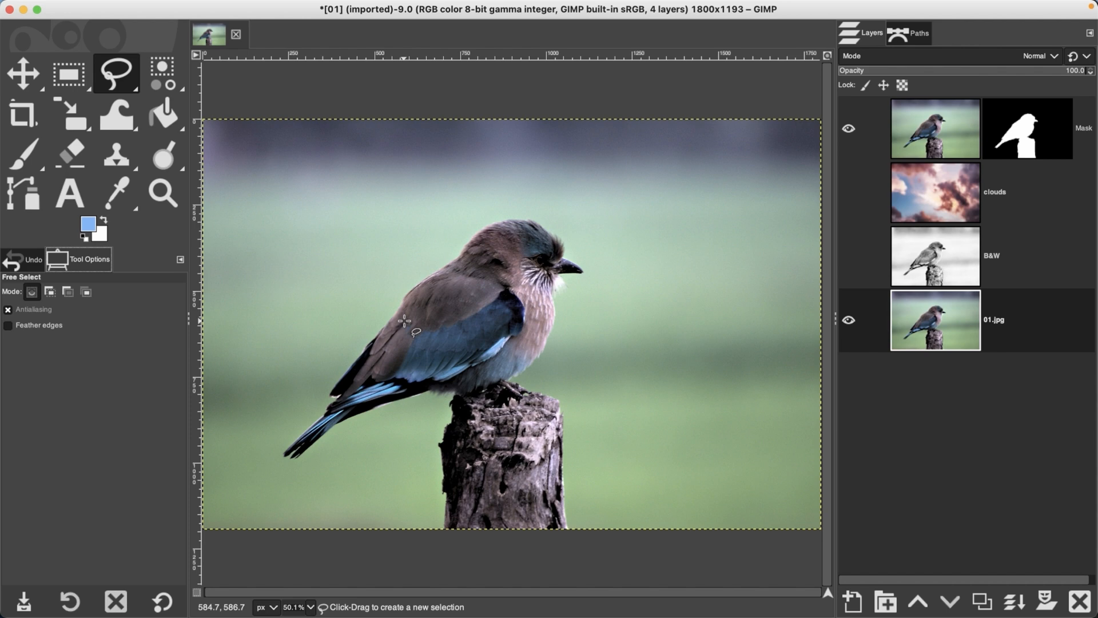
{"action": "mouse_move", "coordinate": [412, 331]}
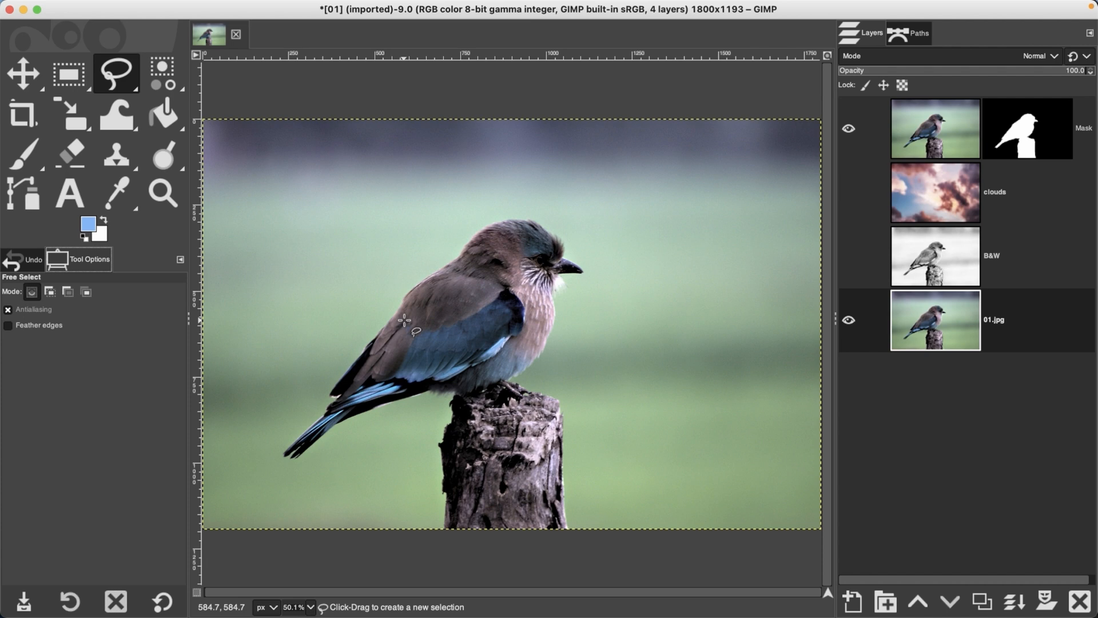
{"action": "mouse_move", "coordinate": [410, 326]}
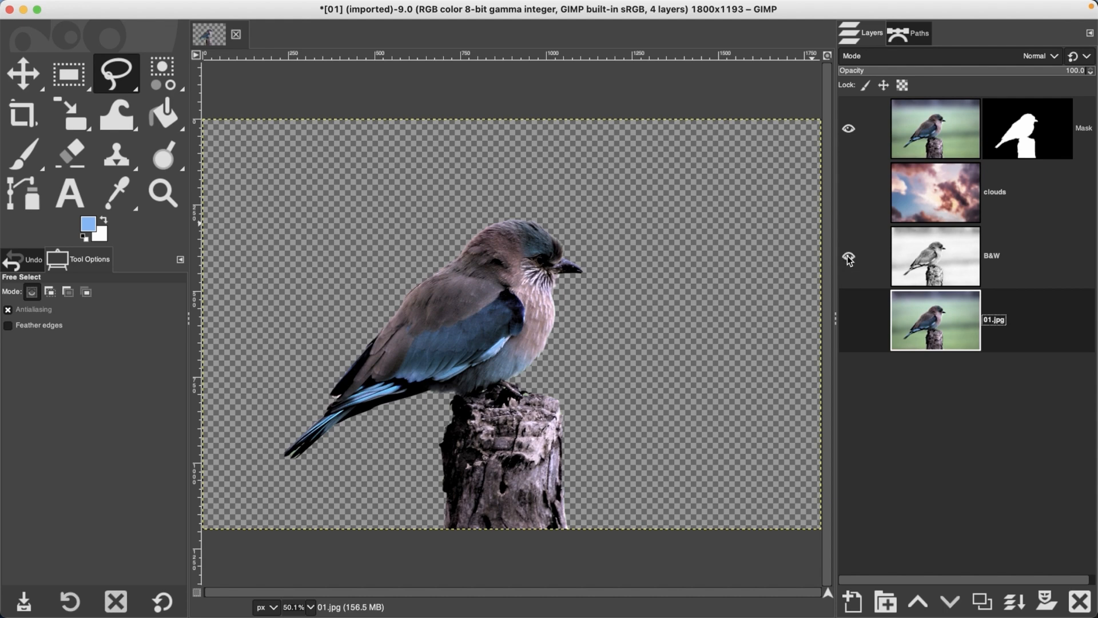
Step: Briefly preview the bird over the B&W and clouds layers, then show 01.jpg again
{"action": "left_click", "coordinate": [848, 257]}
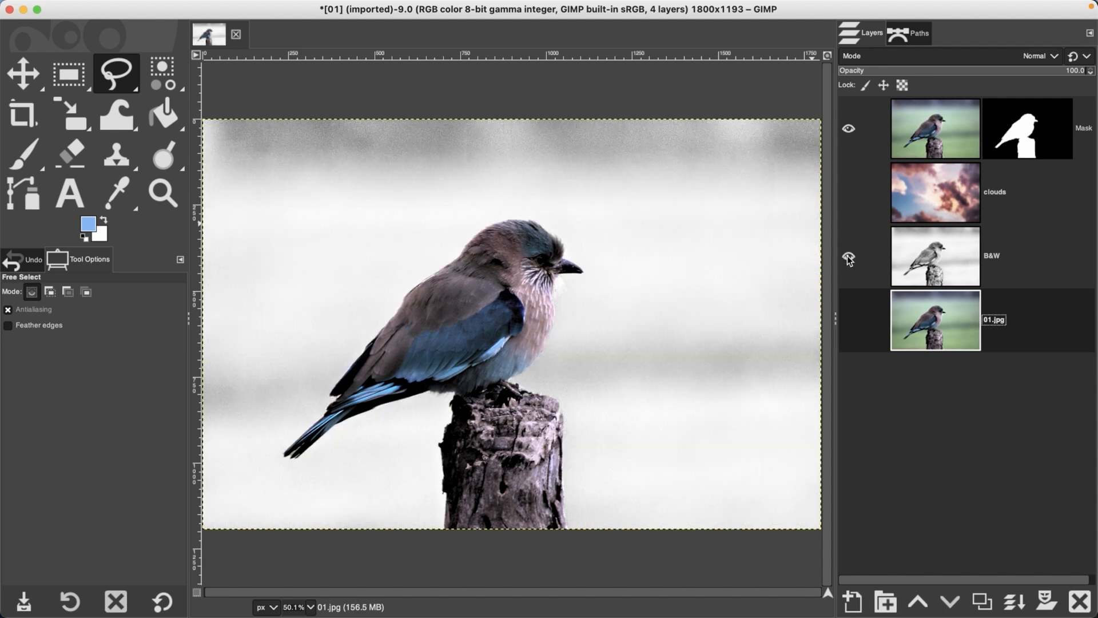
{"action": "left_click", "coordinate": [848, 258]}
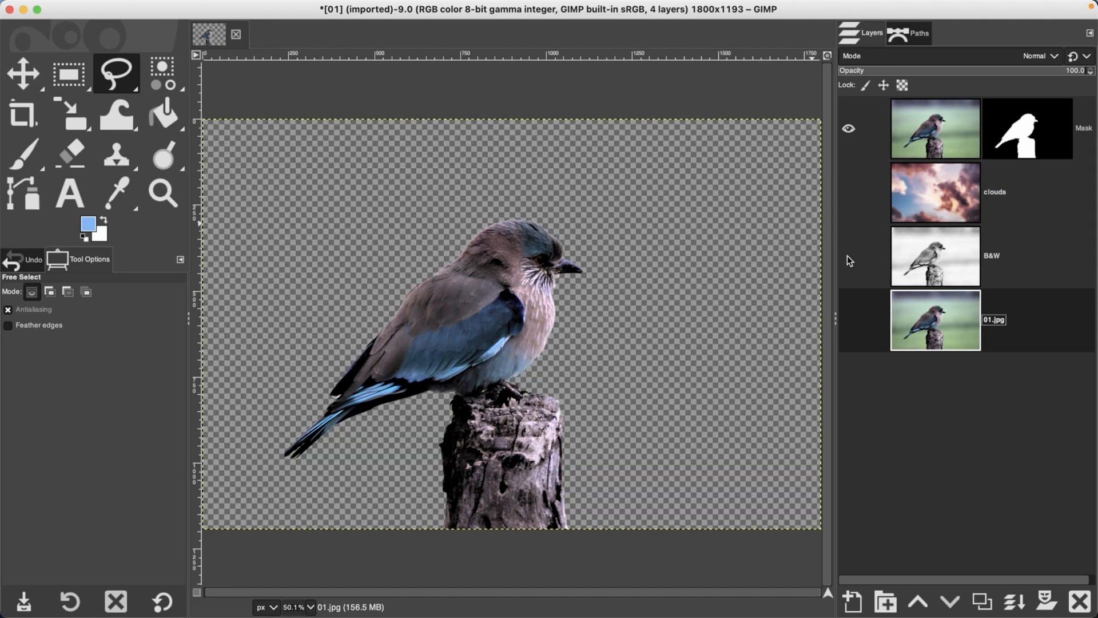
{"action": "mouse_move", "coordinate": [851, 197]}
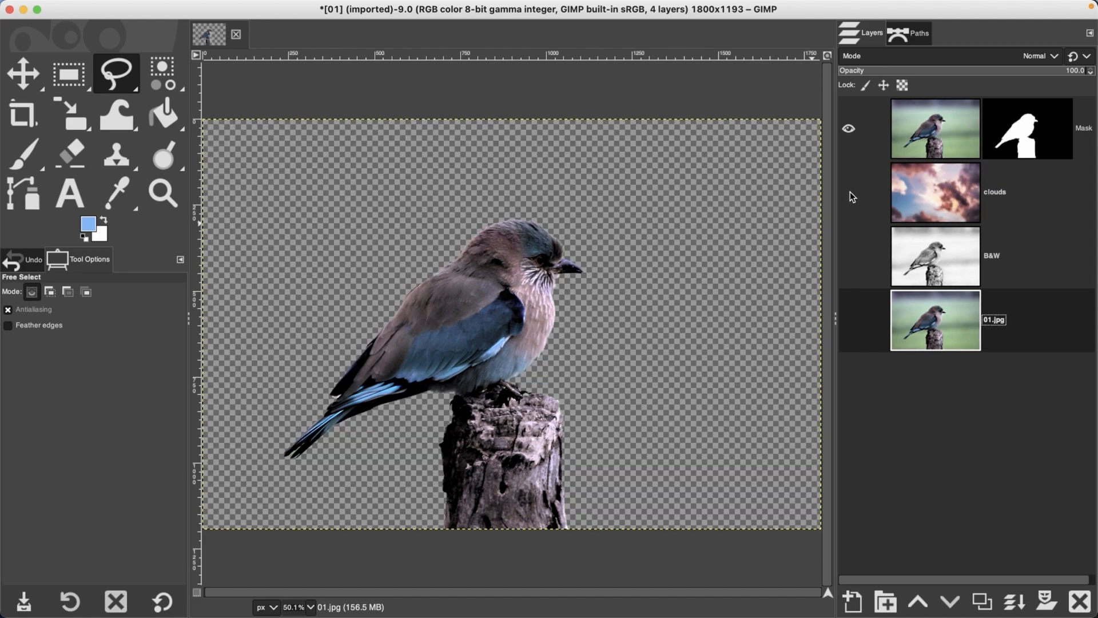
{"action": "left_click", "coordinate": [847, 194]}
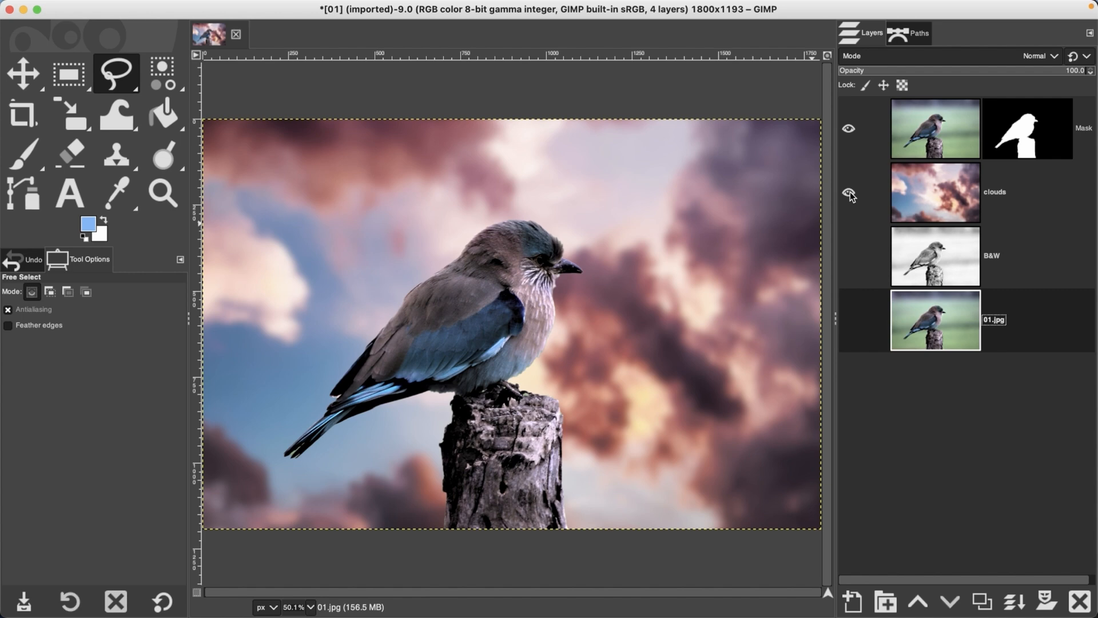
{"action": "left_click", "coordinate": [848, 194]}
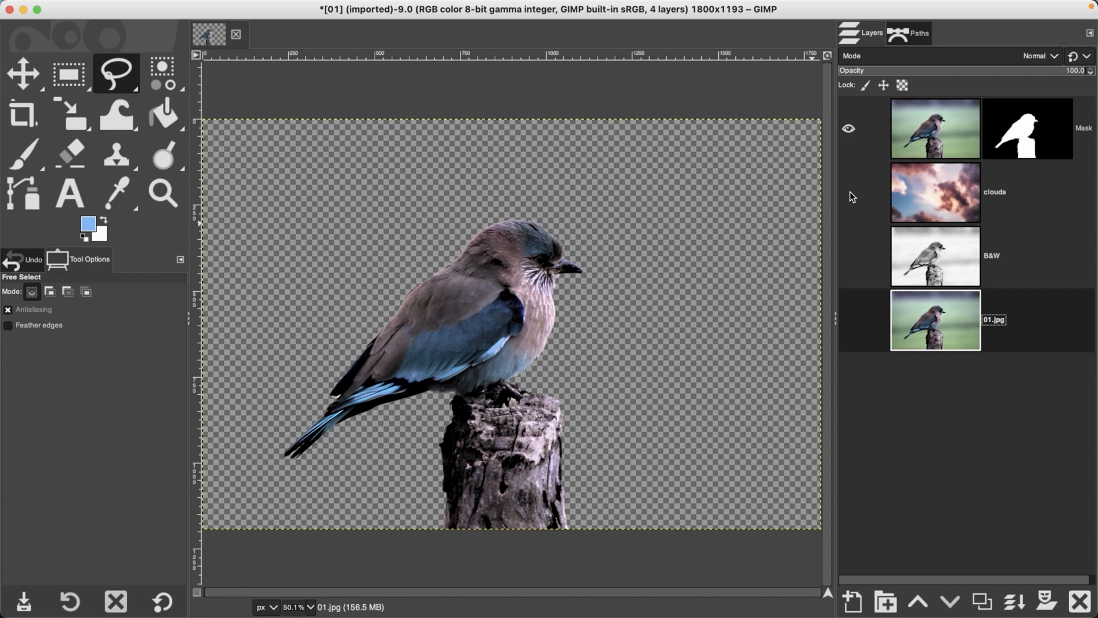
{"action": "left_click", "coordinate": [848, 320]}
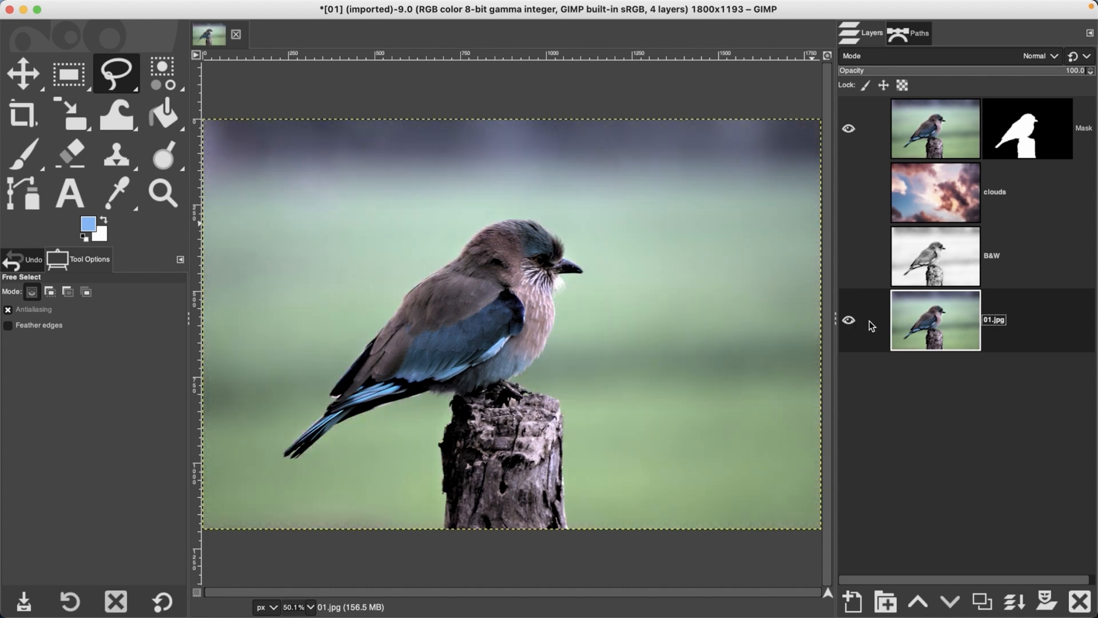
{"action": "mouse_move", "coordinate": [900, 391]}
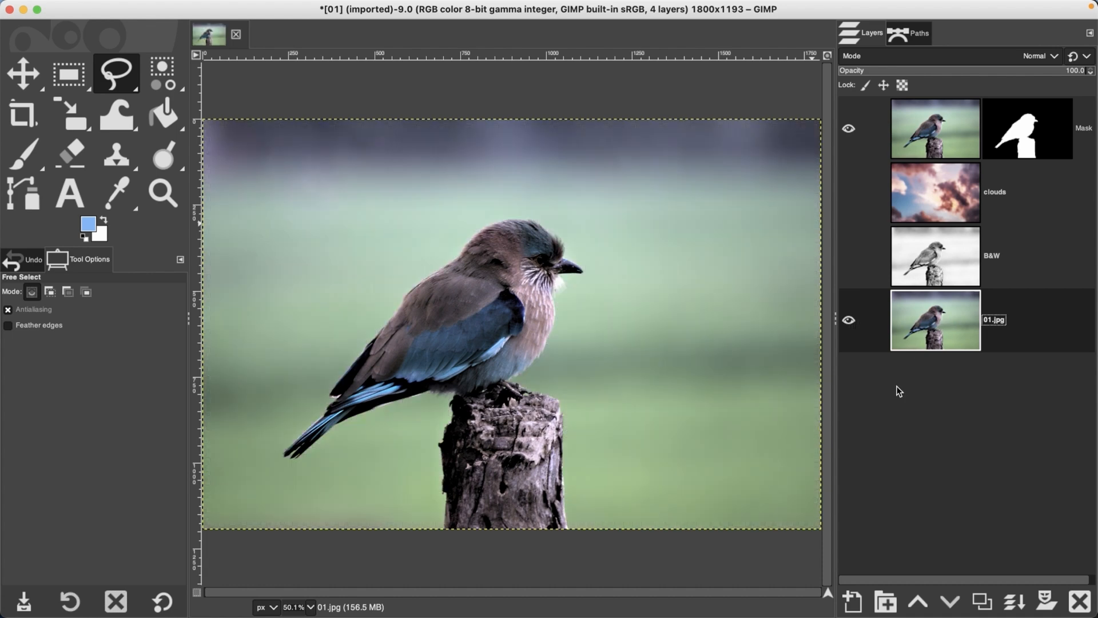
Step: Duplicate the 01.jpg layer to create '01.jpg copy'
{"action": "left_click", "coordinate": [980, 601]}
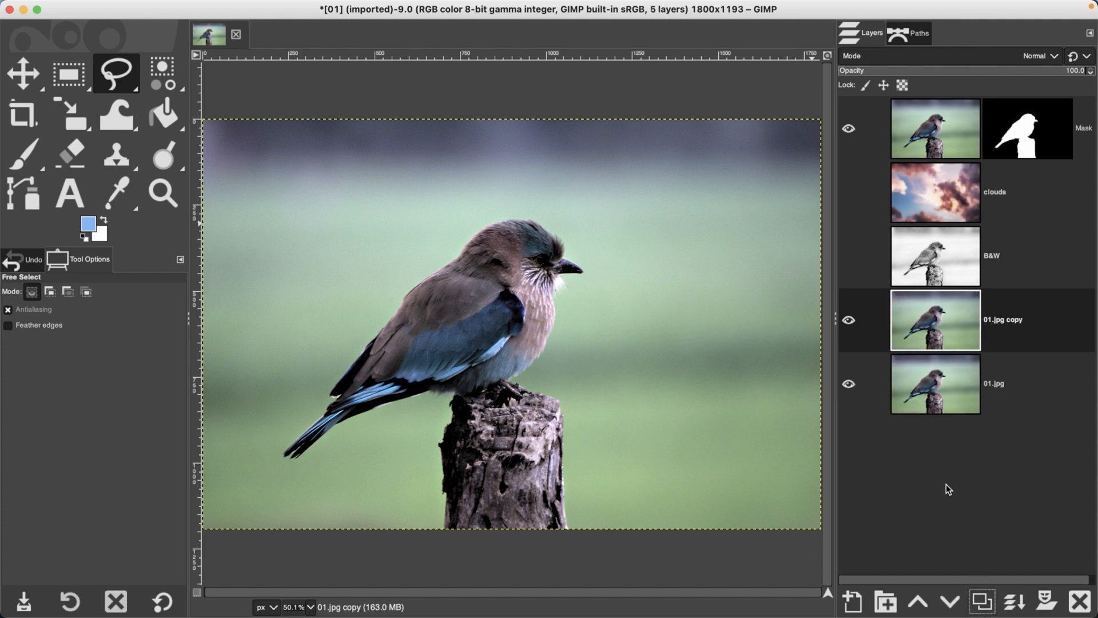
{"action": "mouse_move", "coordinate": [944, 470]}
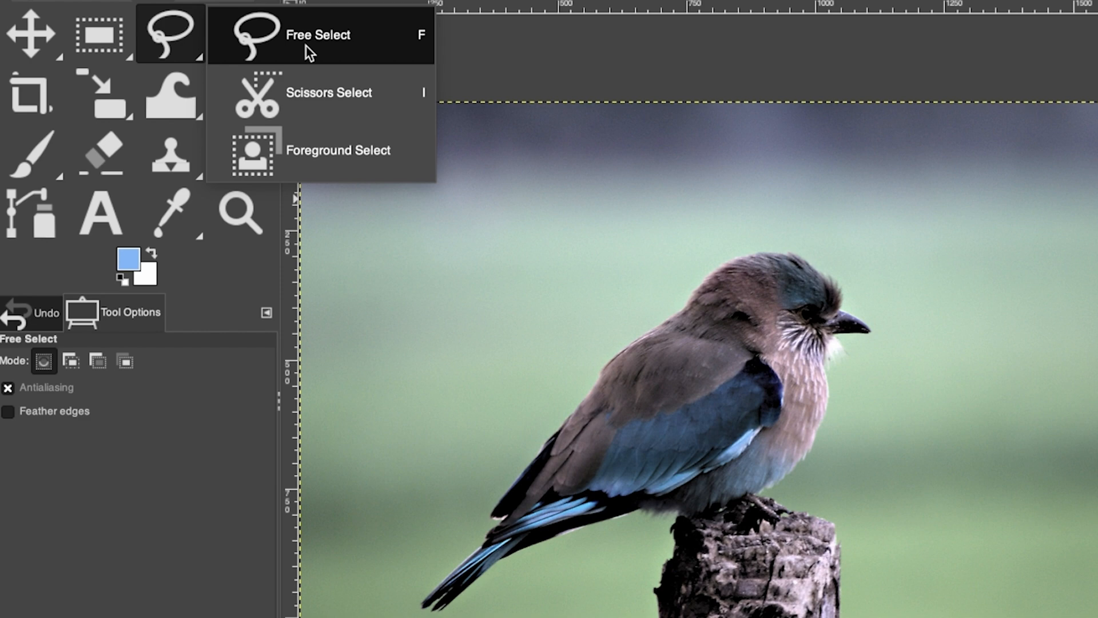
Step: Activate Foreground Select with Feather edges enabled at radius 5.0
{"action": "left_click", "coordinate": [336, 150]}
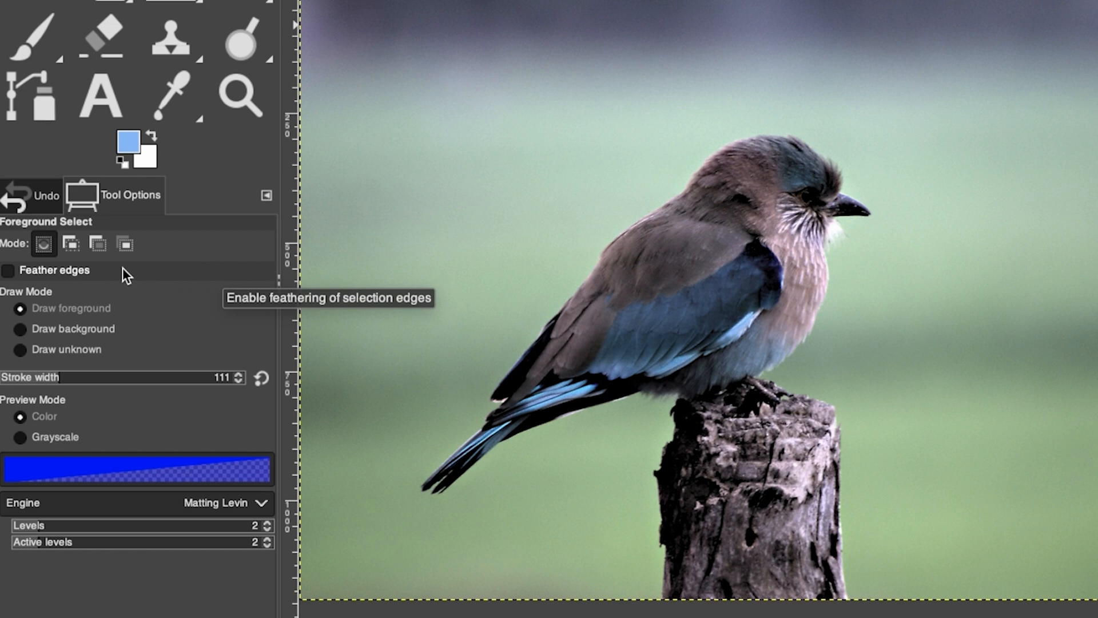
{"action": "mouse_move", "coordinate": [44, 280]}
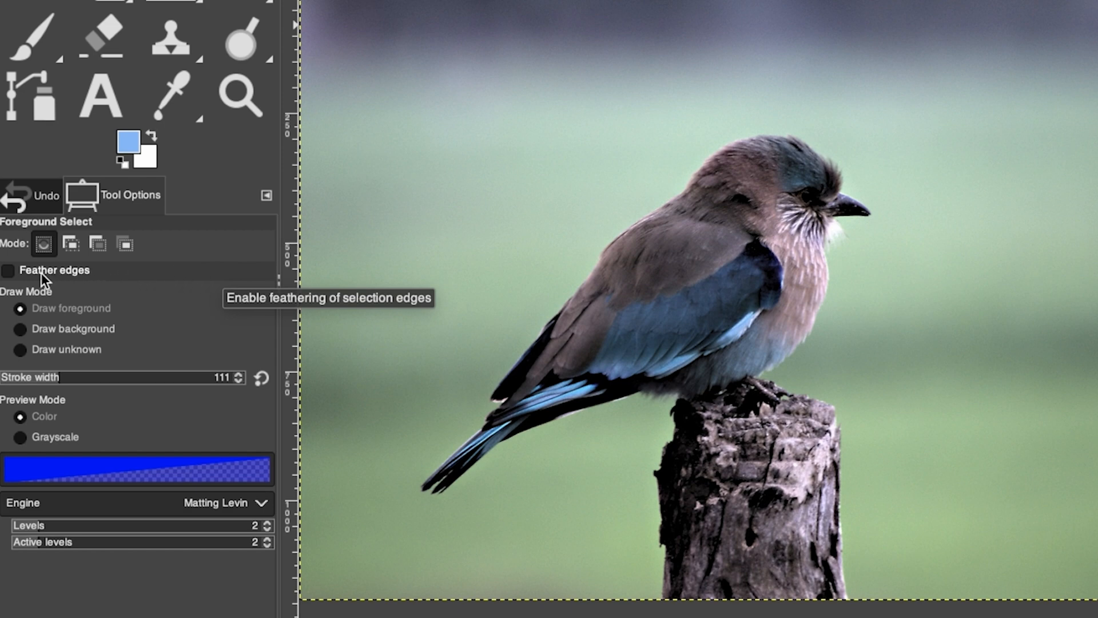
{"action": "left_click", "coordinate": [9, 270]}
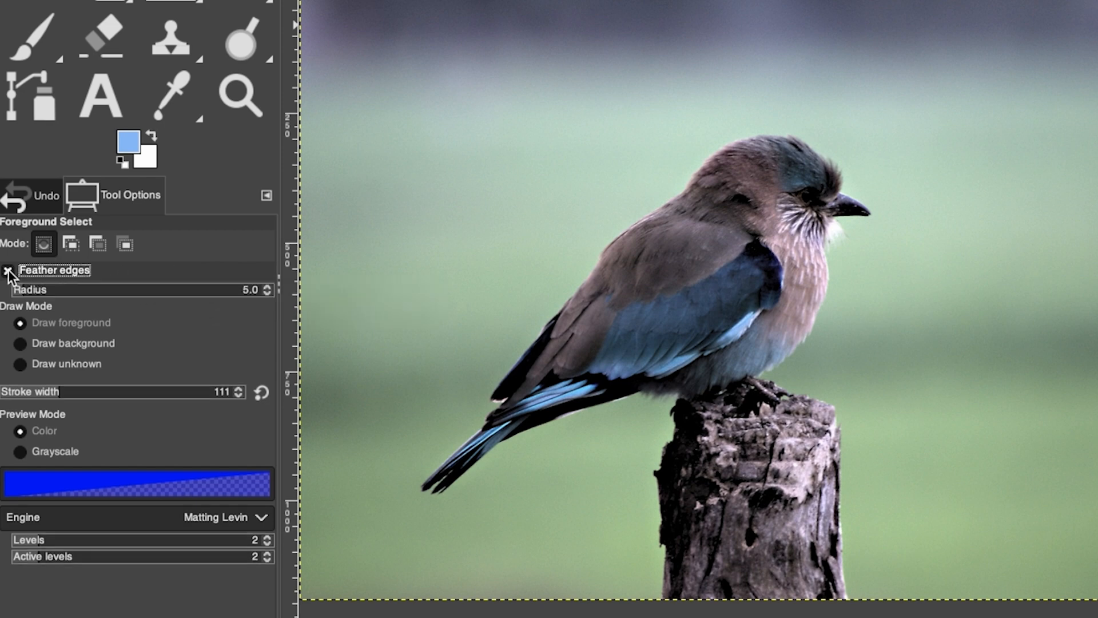
{"action": "mouse_move", "coordinate": [46, 280]}
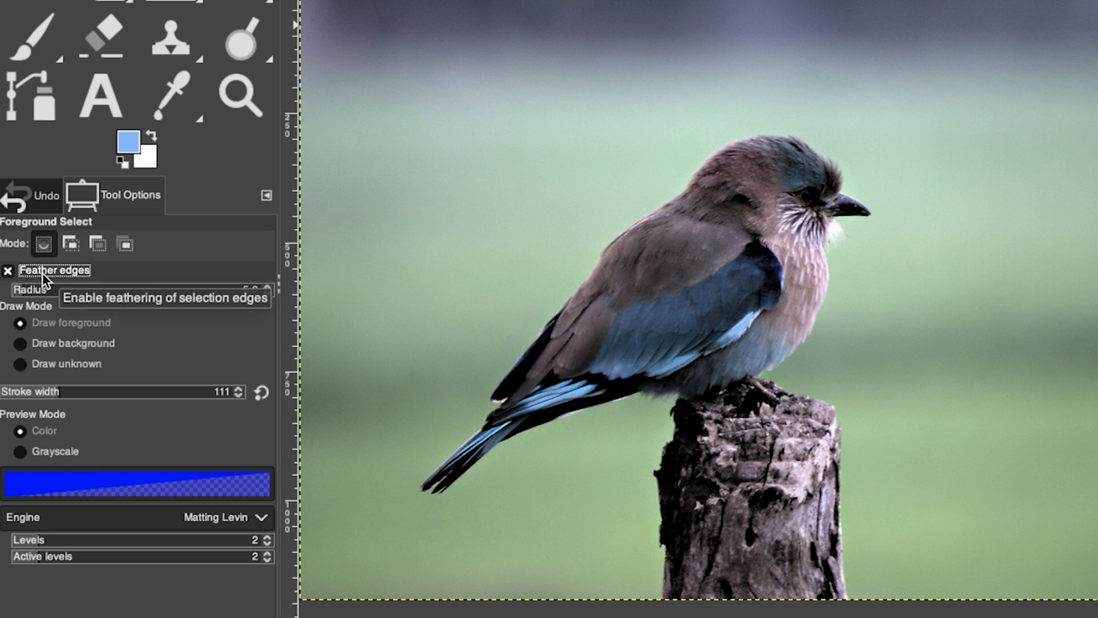
{"action": "mouse_move", "coordinate": [46, 263]}
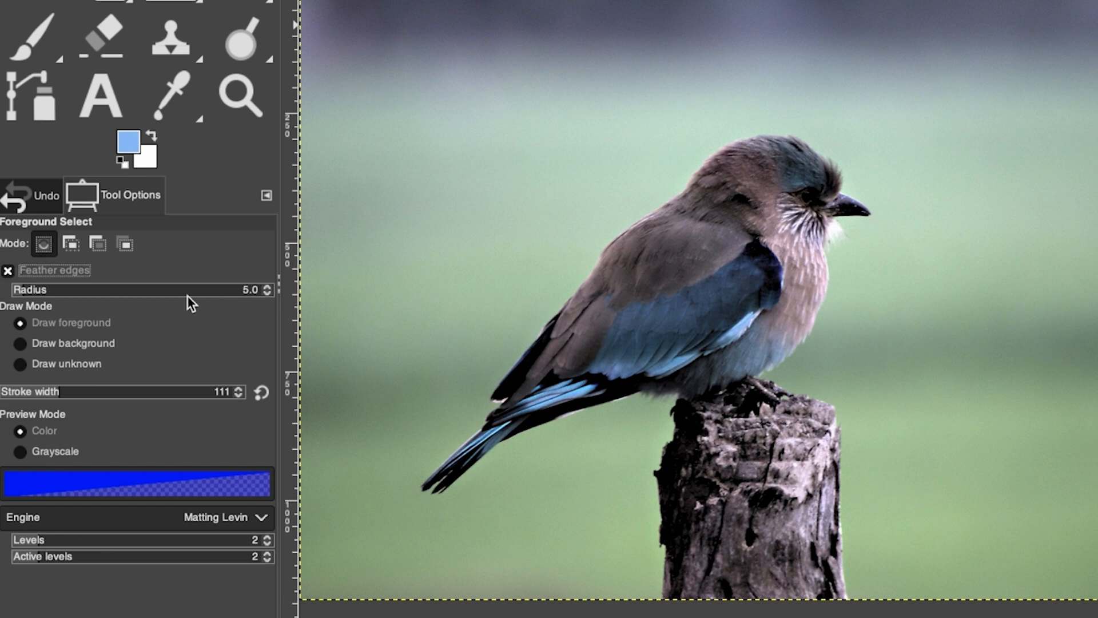
{"action": "mouse_move", "coordinate": [186, 290]}
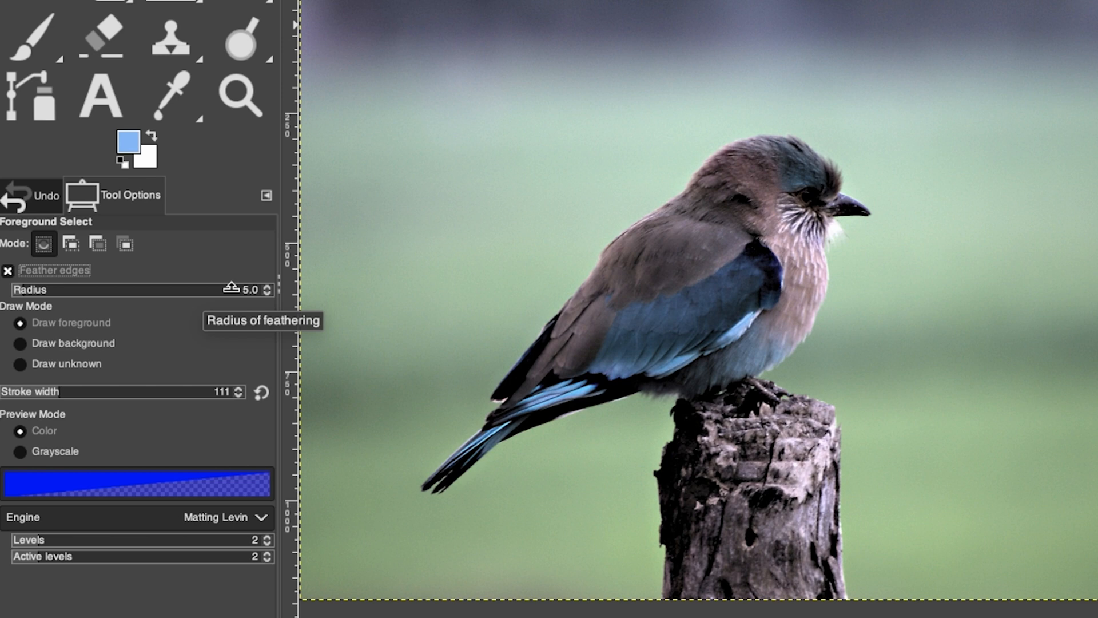
{"action": "mouse_move", "coordinate": [138, 307]}
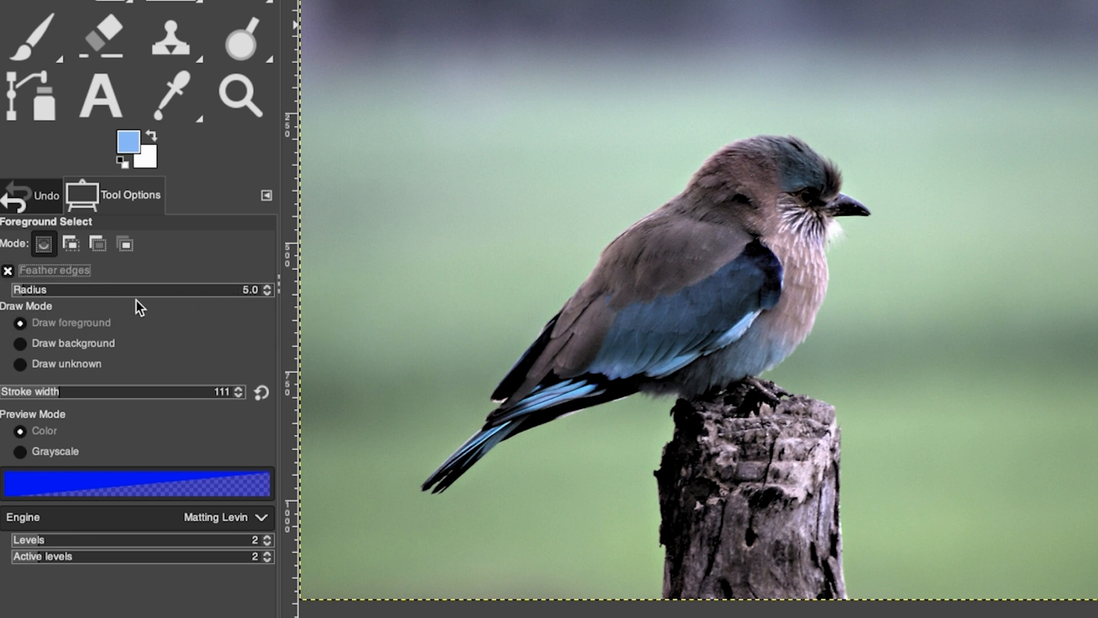
{"action": "mouse_move", "coordinate": [92, 304]}
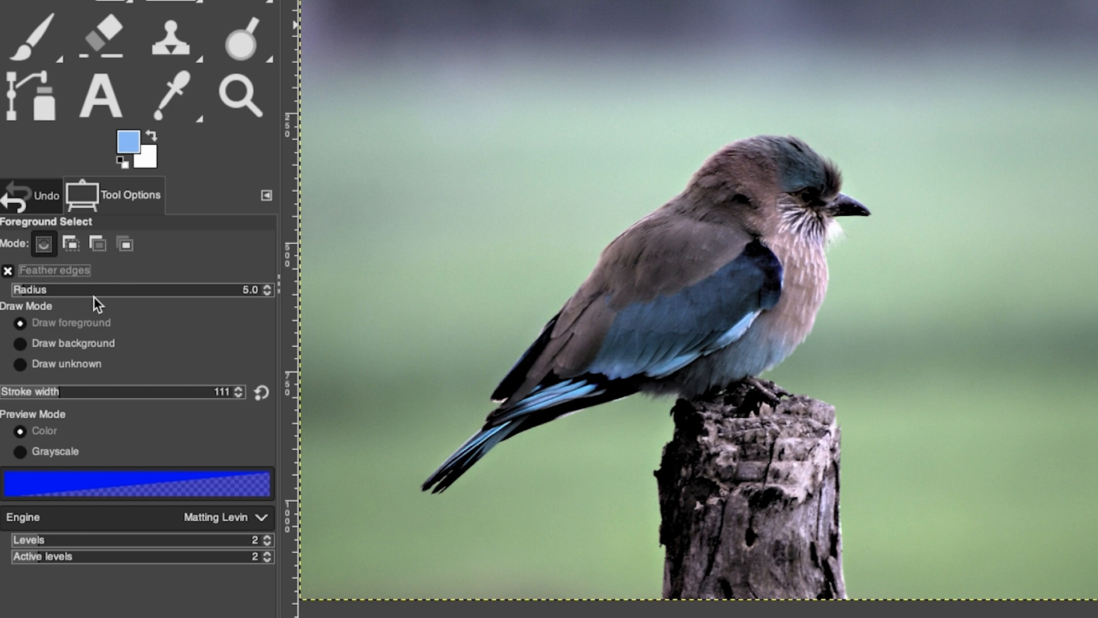
{"action": "mouse_move", "coordinate": [74, 322]}
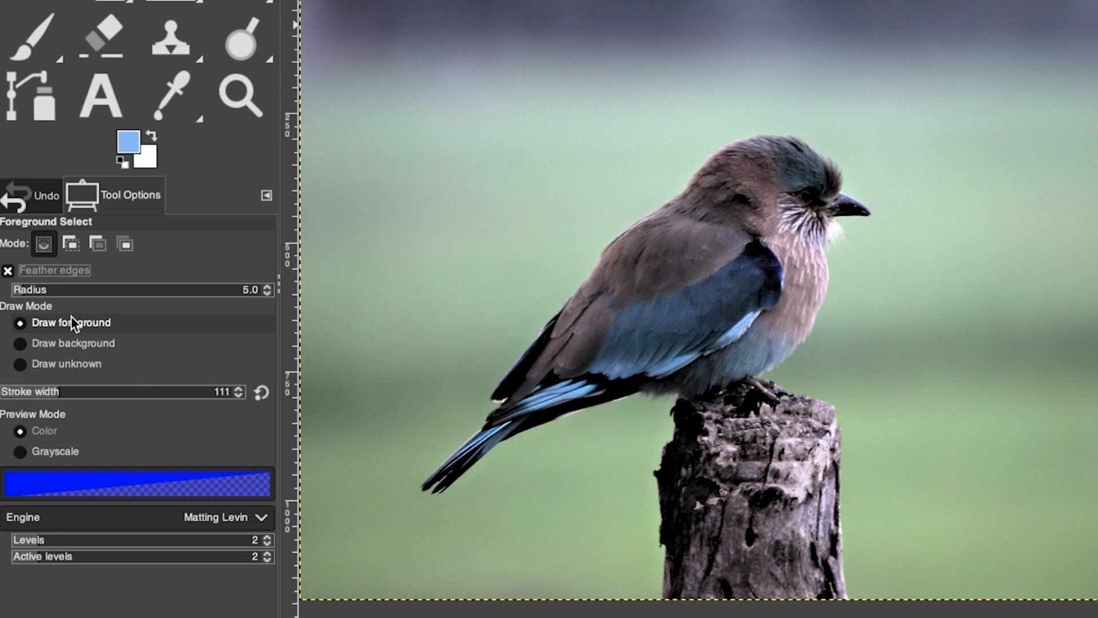
{"action": "mouse_move", "coordinate": [93, 332]}
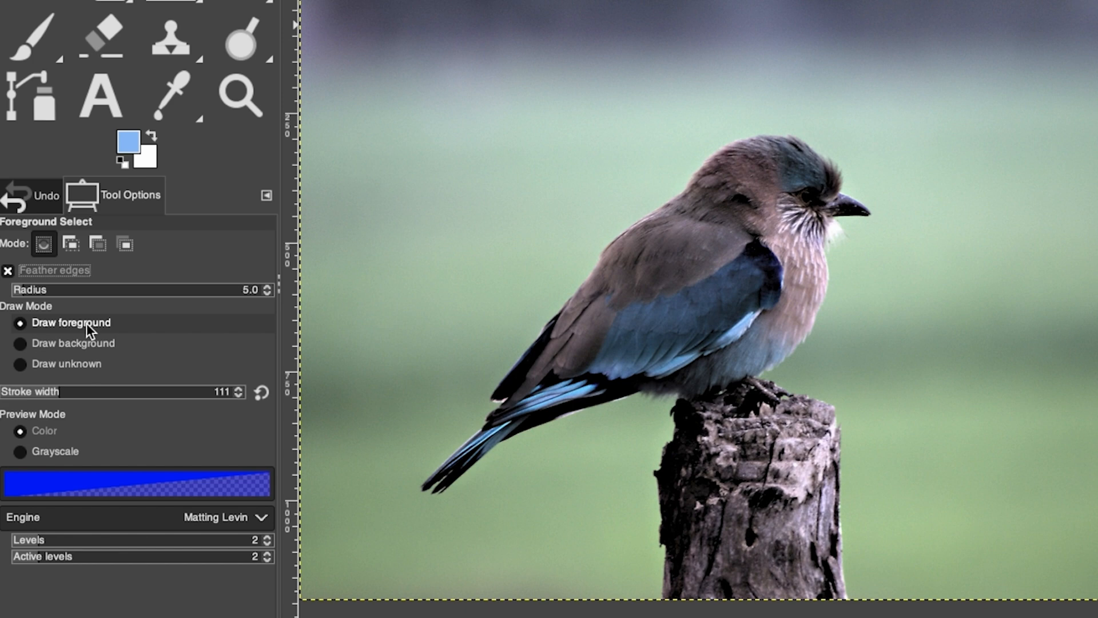
{"action": "mouse_move", "coordinate": [49, 330]}
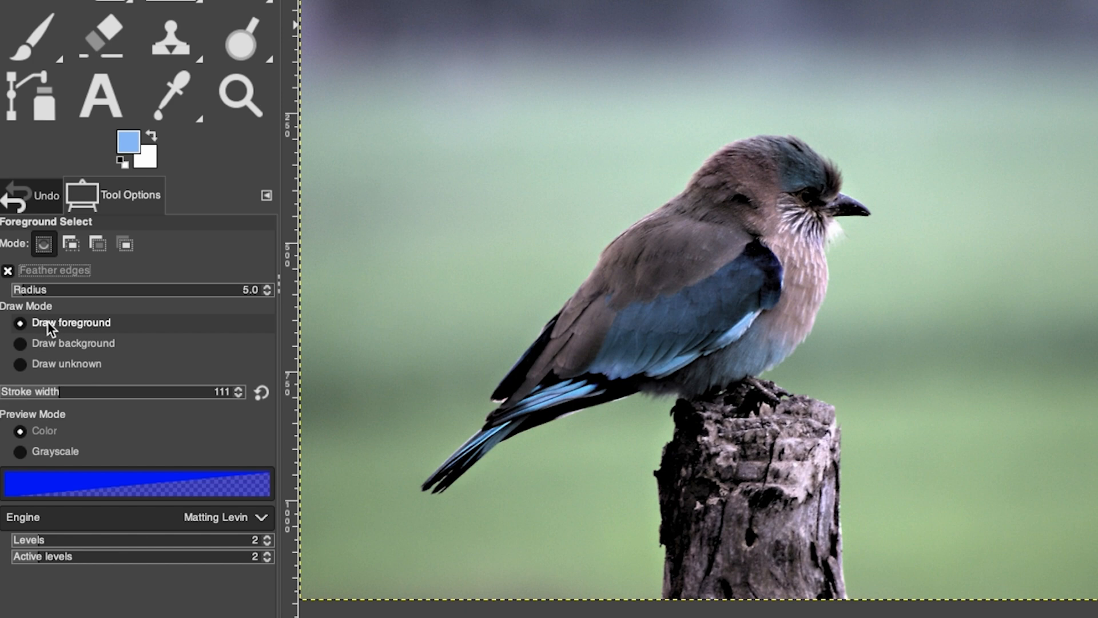
{"action": "mouse_move", "coordinate": [72, 330]}
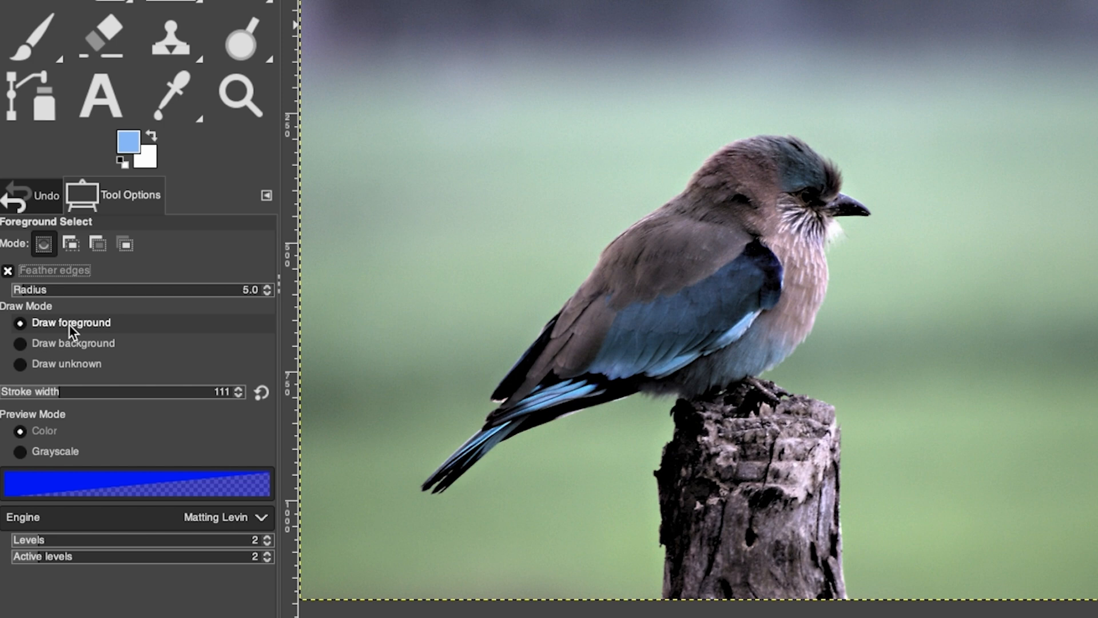
Step: Change the Foreground Select draw mode between foreground and background marking
{"action": "left_click", "coordinate": [20, 343]}
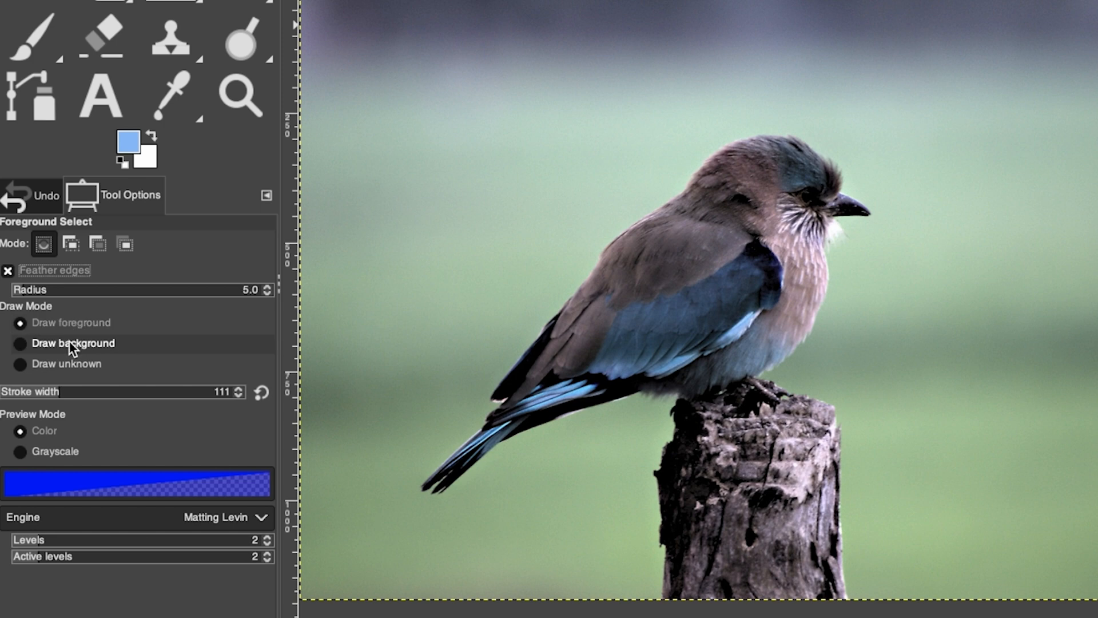
{"action": "left_click", "coordinate": [19, 344]}
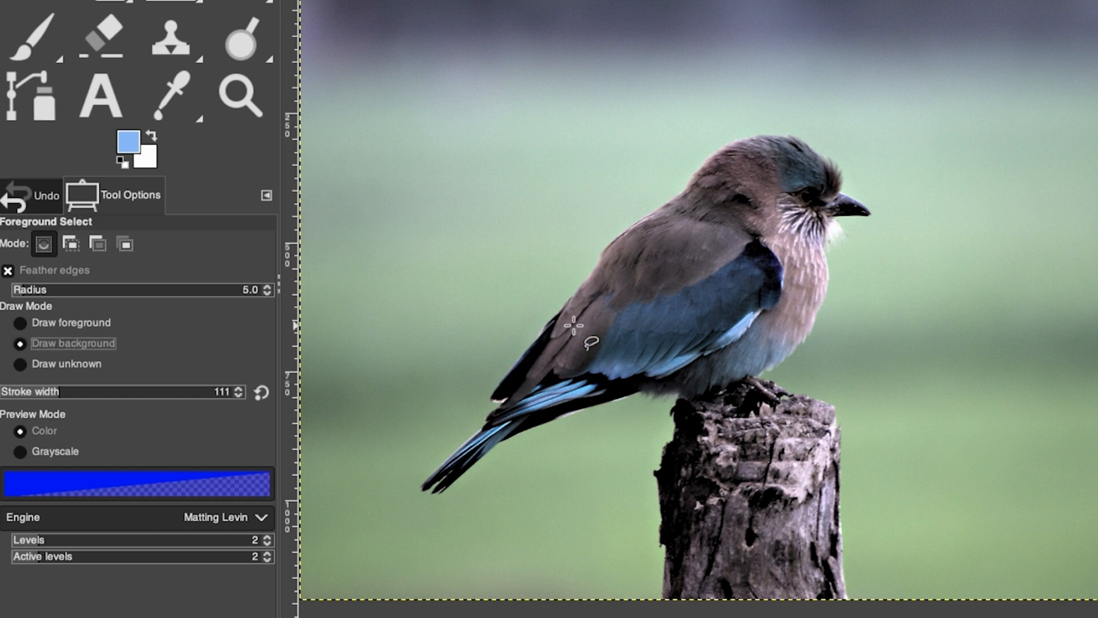
{"action": "left_click", "coordinate": [19, 322]}
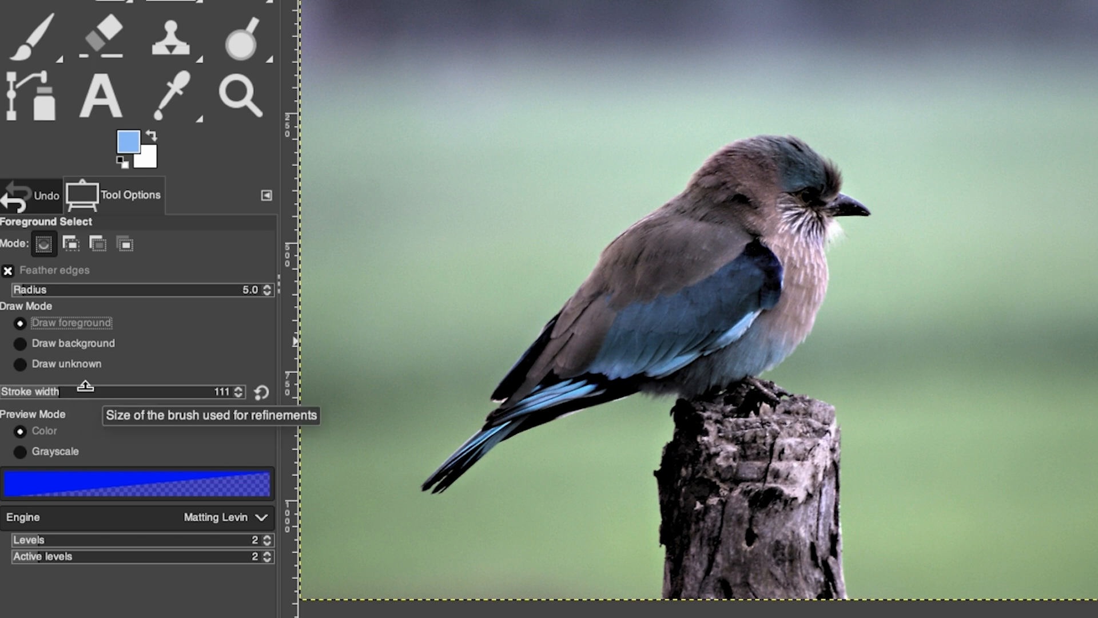
{"action": "mouse_move", "coordinate": [75, 433]}
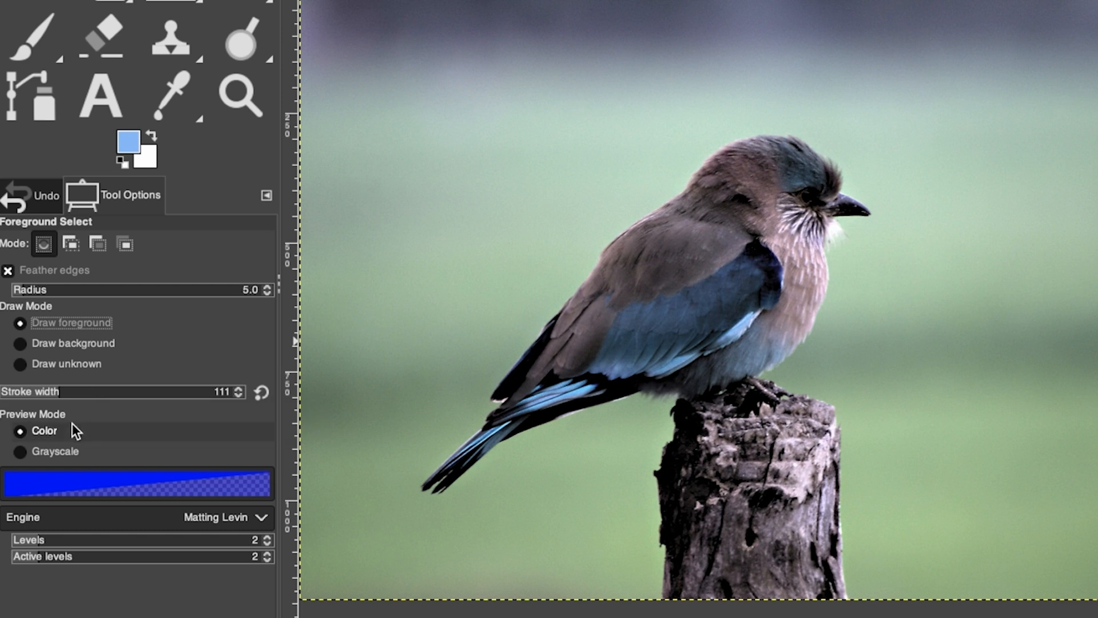
{"action": "mouse_move", "coordinate": [75, 450]}
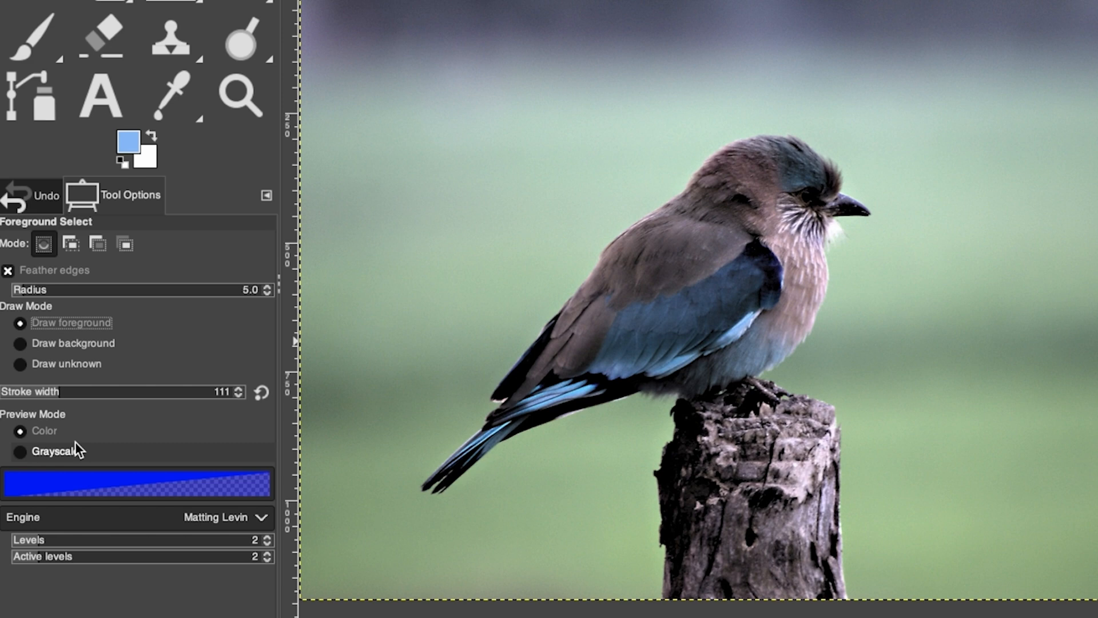
{"action": "mouse_move", "coordinate": [80, 459]}
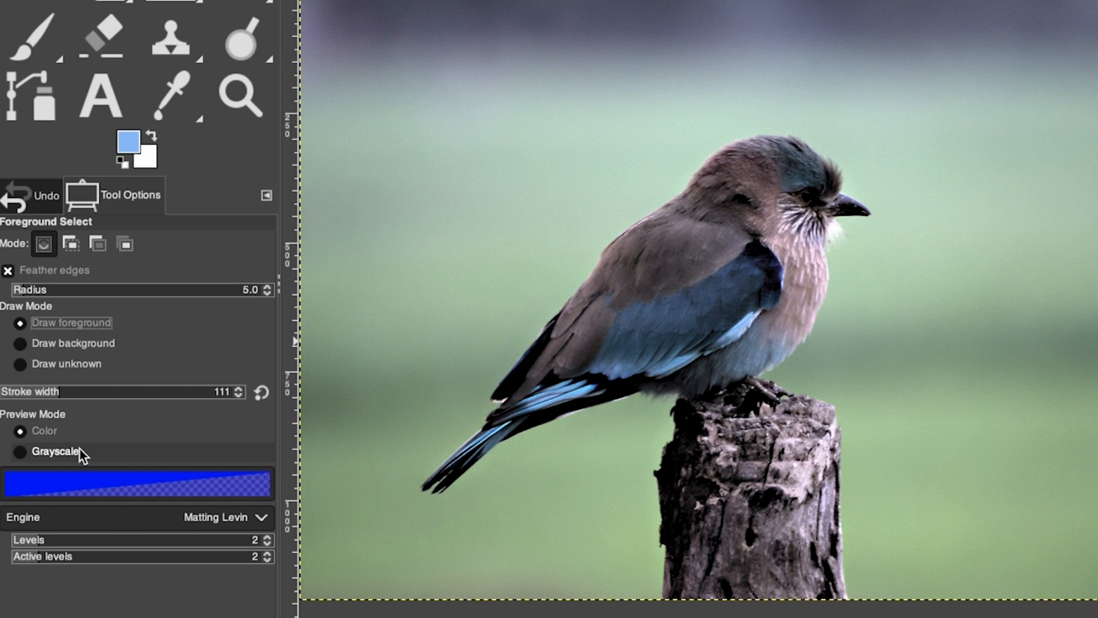
{"action": "mouse_move", "coordinate": [88, 457]}
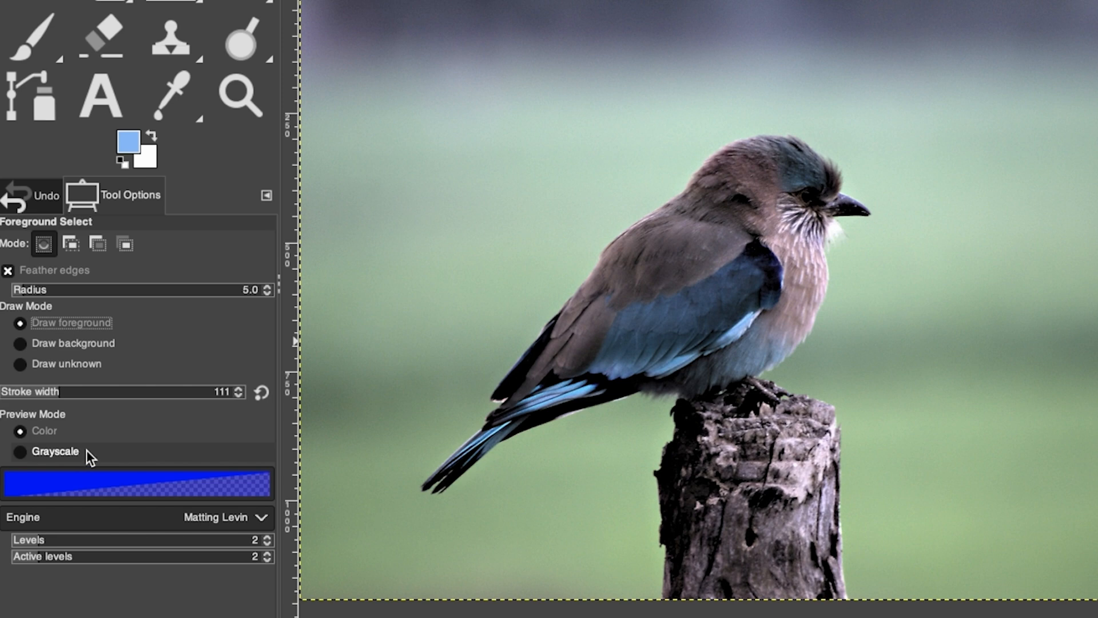
{"action": "left_click", "coordinate": [19, 431]}
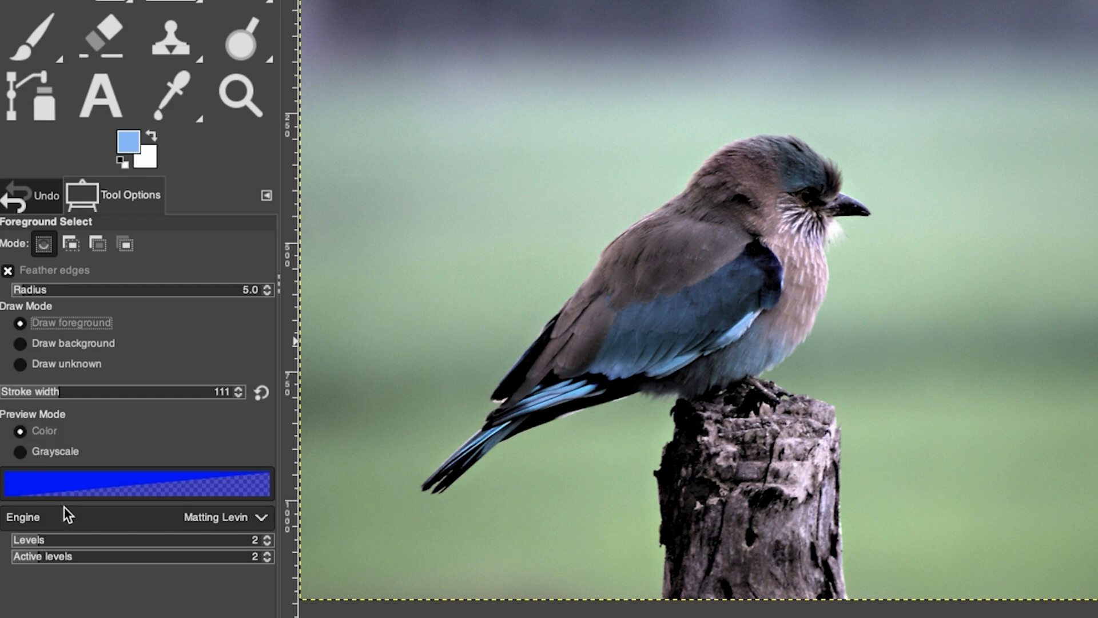
{"action": "mouse_move", "coordinate": [73, 516]}
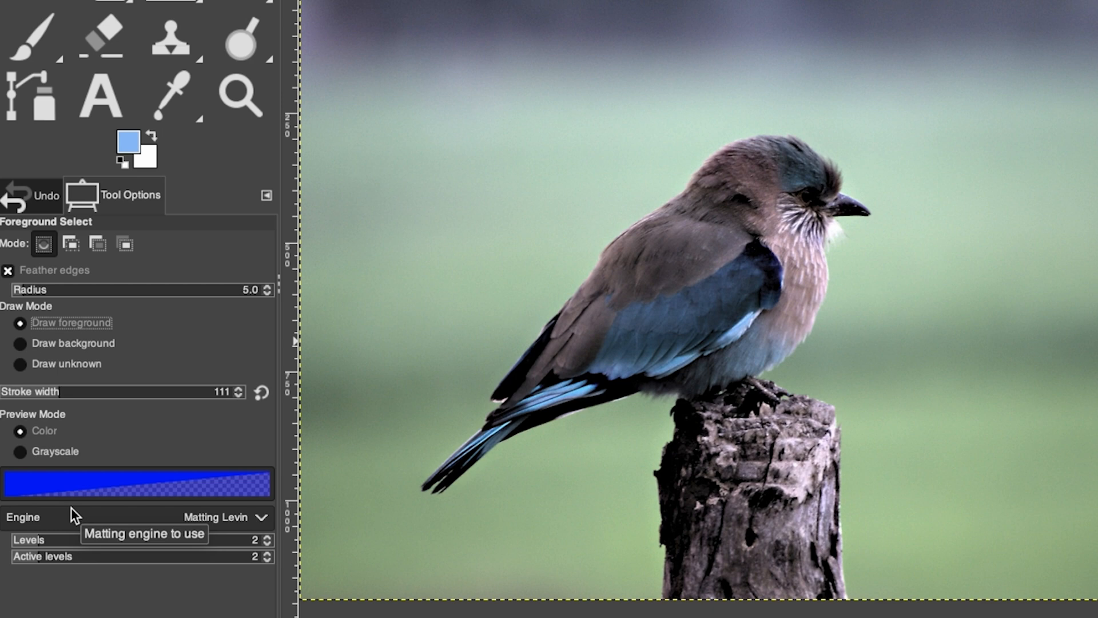
{"action": "left_click", "coordinate": [238, 518]}
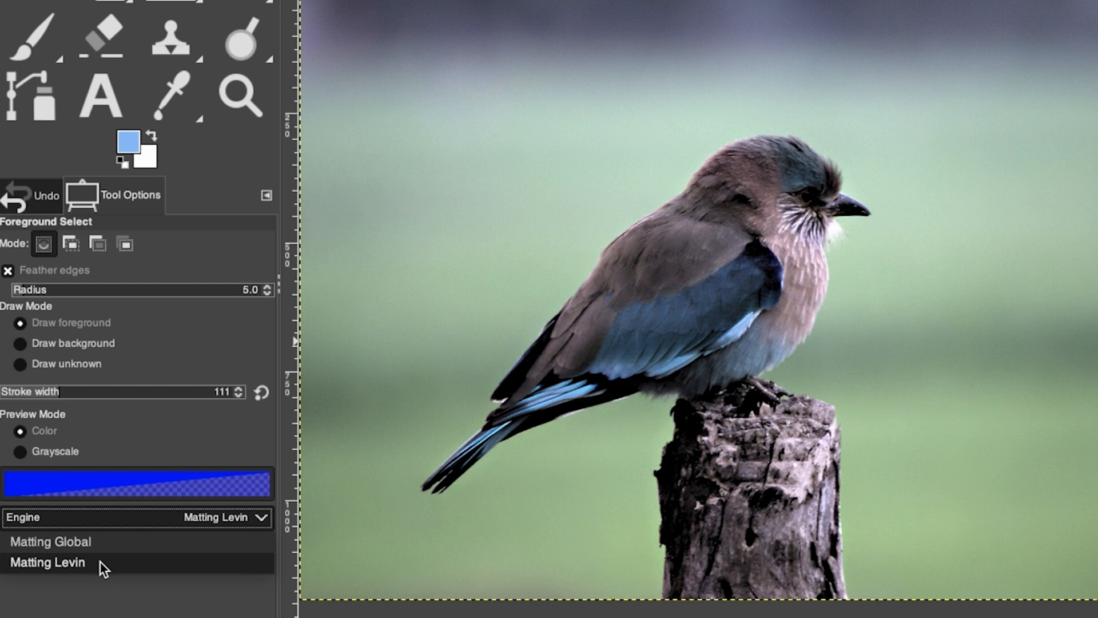
{"action": "mouse_move", "coordinate": [104, 564]}
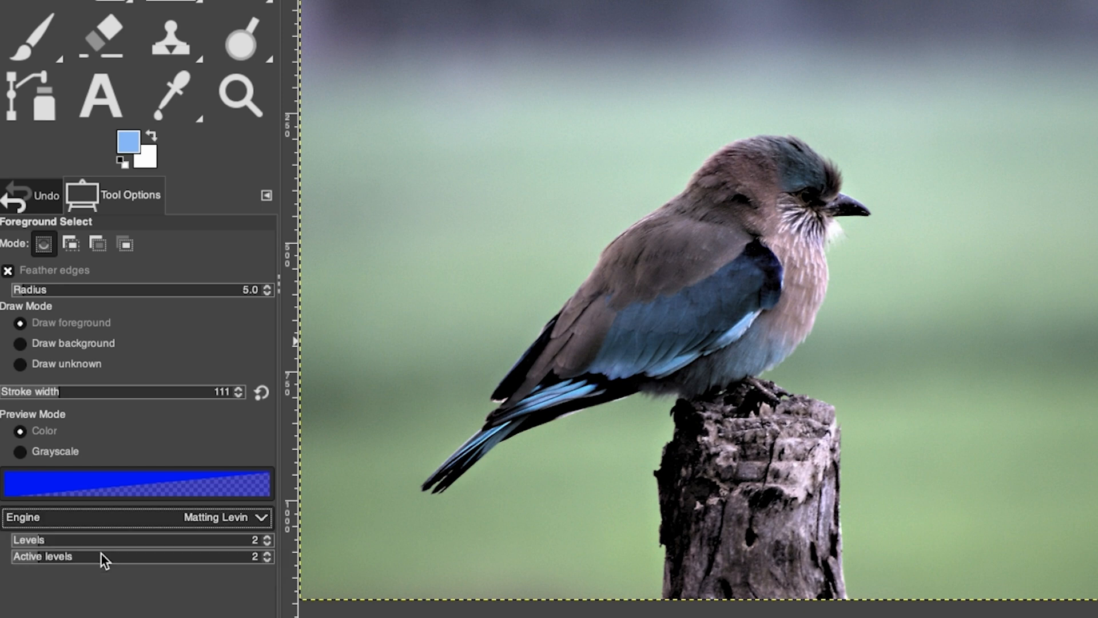
{"action": "mouse_move", "coordinate": [103, 557]}
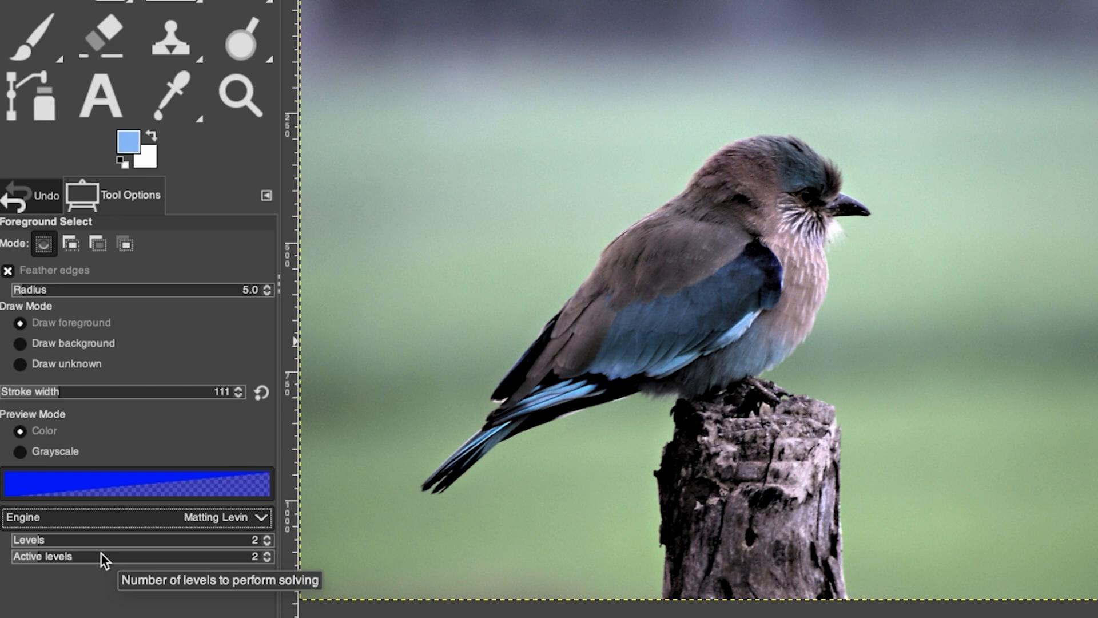
{"action": "mouse_move", "coordinate": [101, 532]}
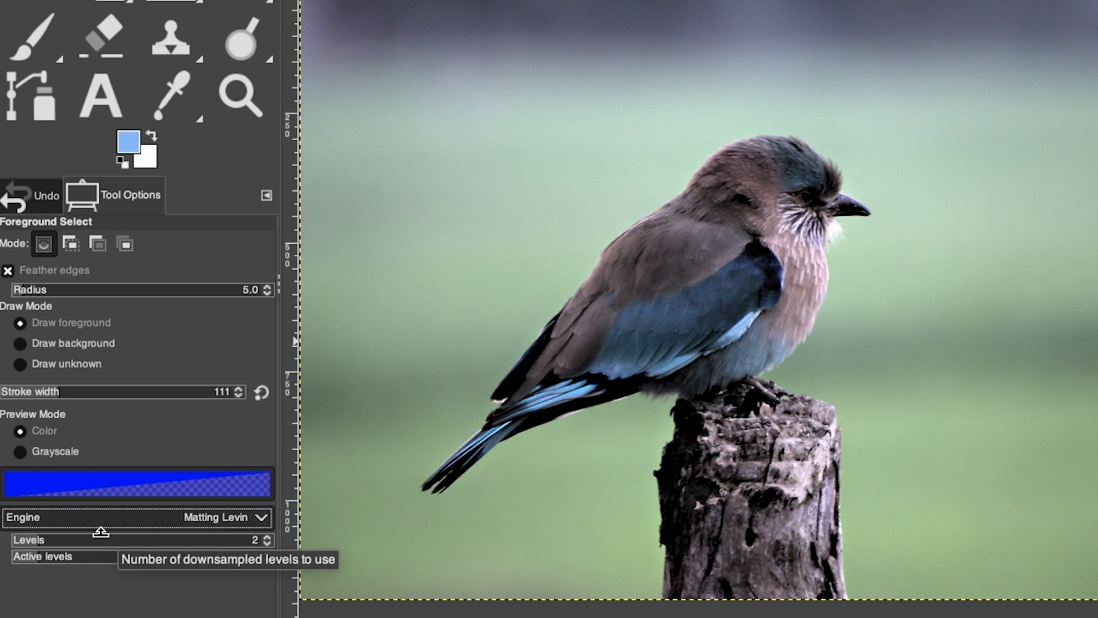
{"action": "mouse_move", "coordinate": [108, 523]}
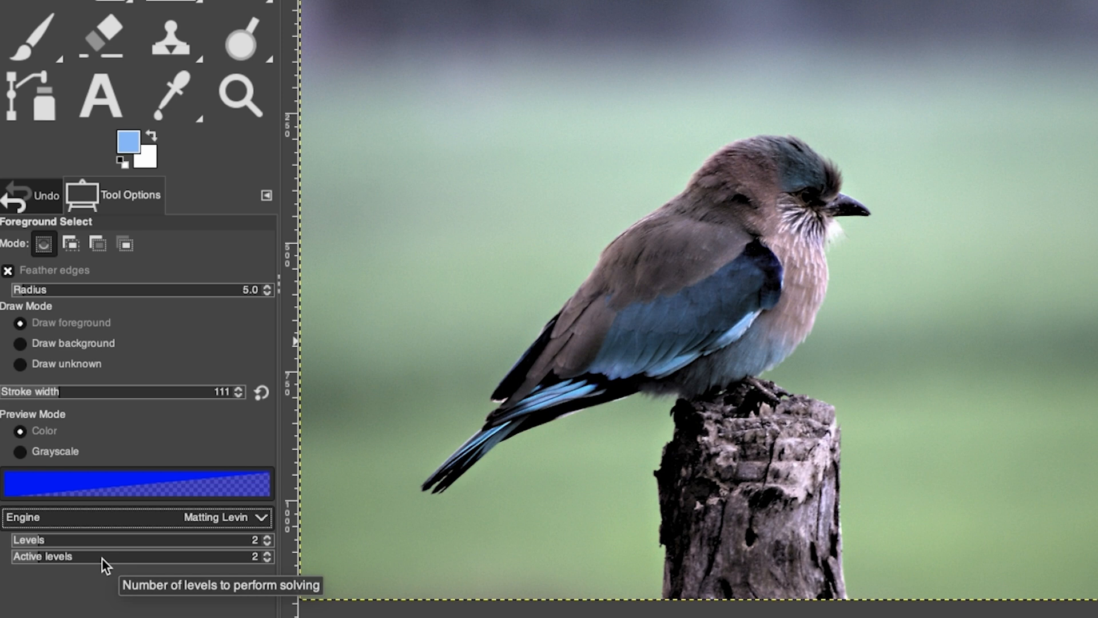
{"action": "mouse_move", "coordinate": [114, 572]}
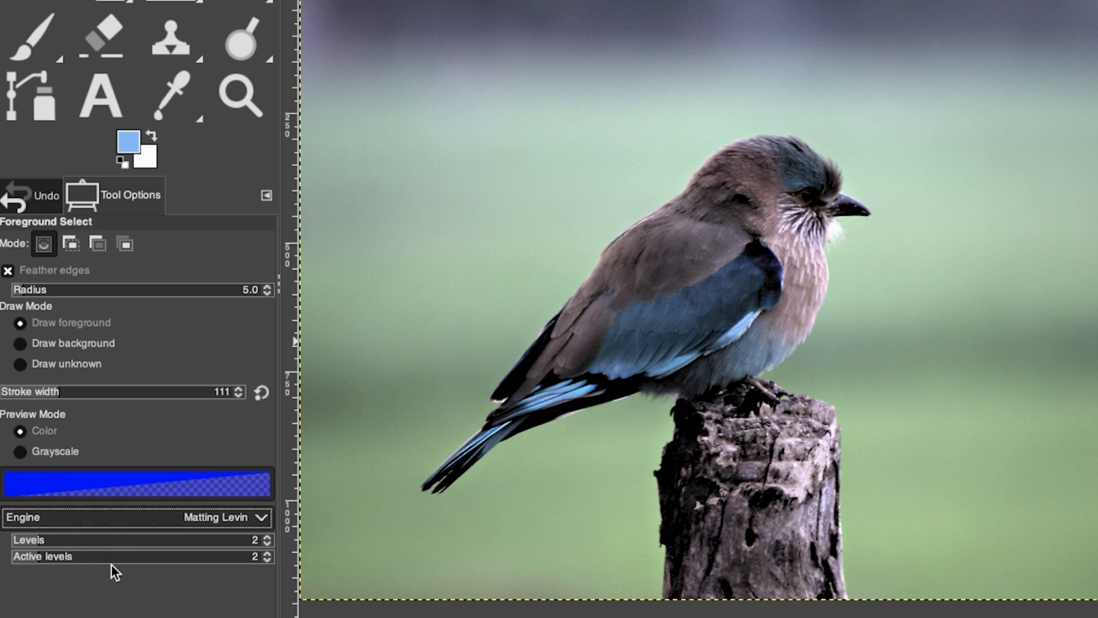
{"action": "mouse_move", "coordinate": [135, 552]}
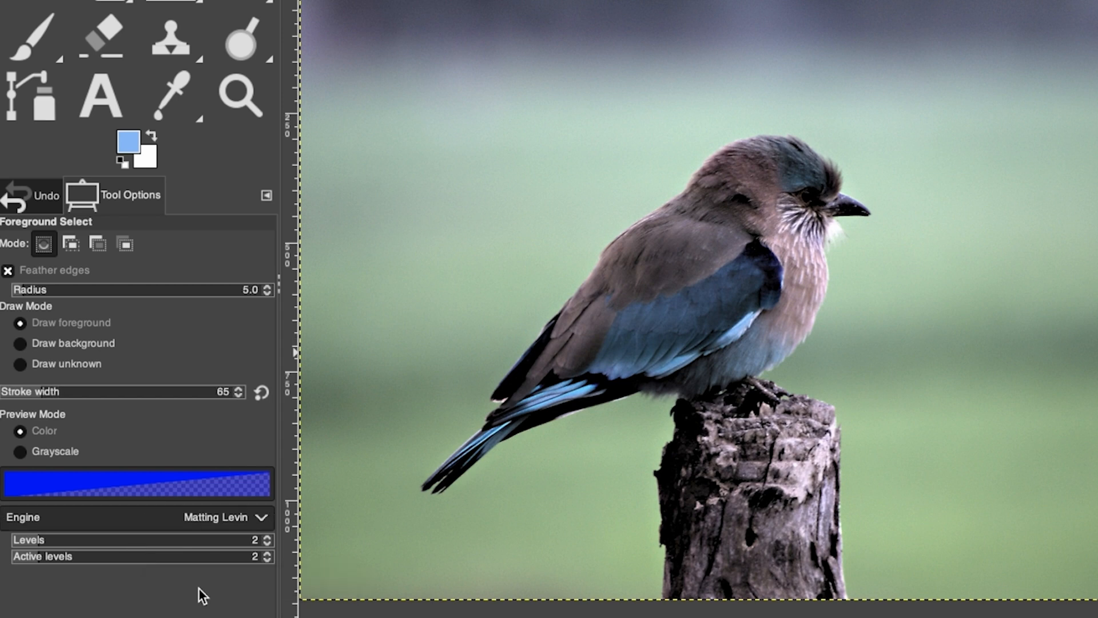
{"action": "mouse_move", "coordinate": [672, 183]}
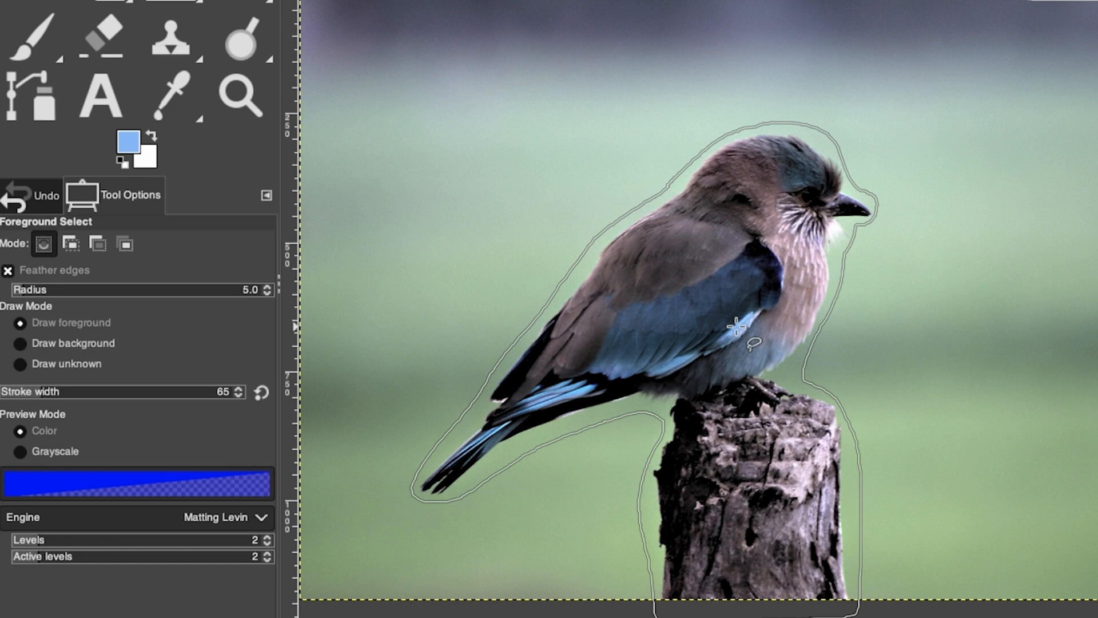
Step: Close the rough Foreground Select outline around the bird and perch
{"action": "left_click", "coordinate": [734, 327]}
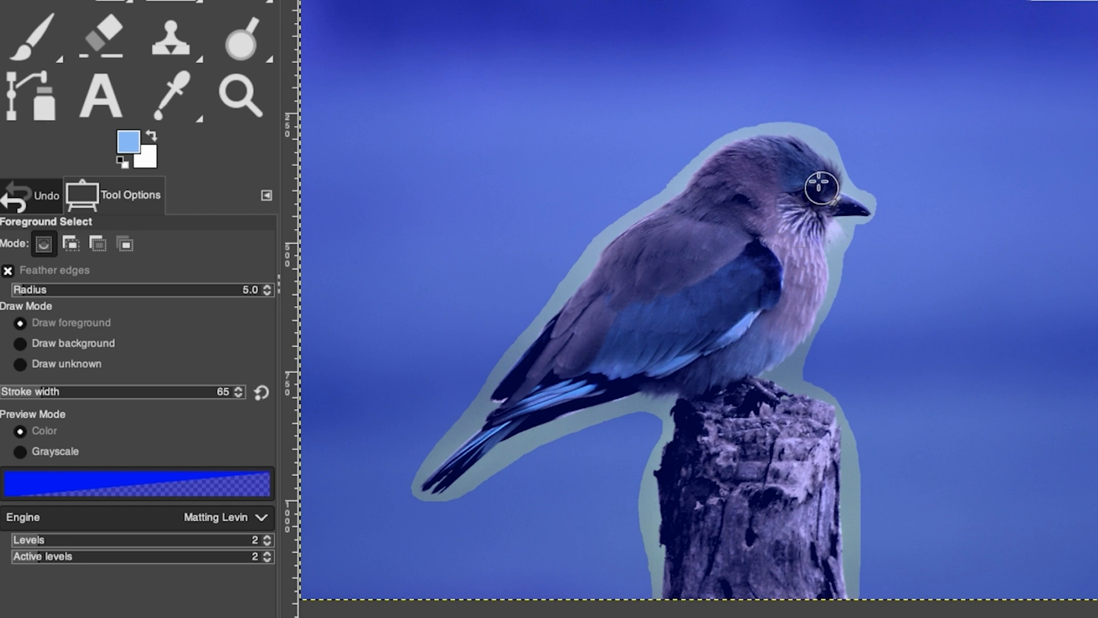
{"action": "mouse_move", "coordinate": [805, 224]}
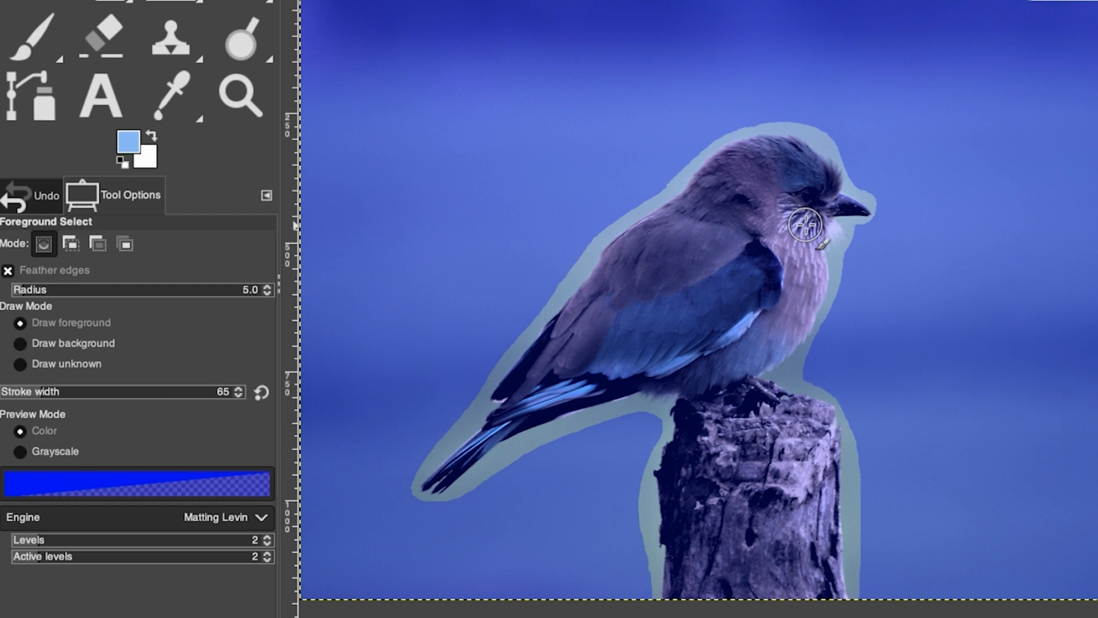
{"action": "mouse_move", "coordinate": [819, 192]}
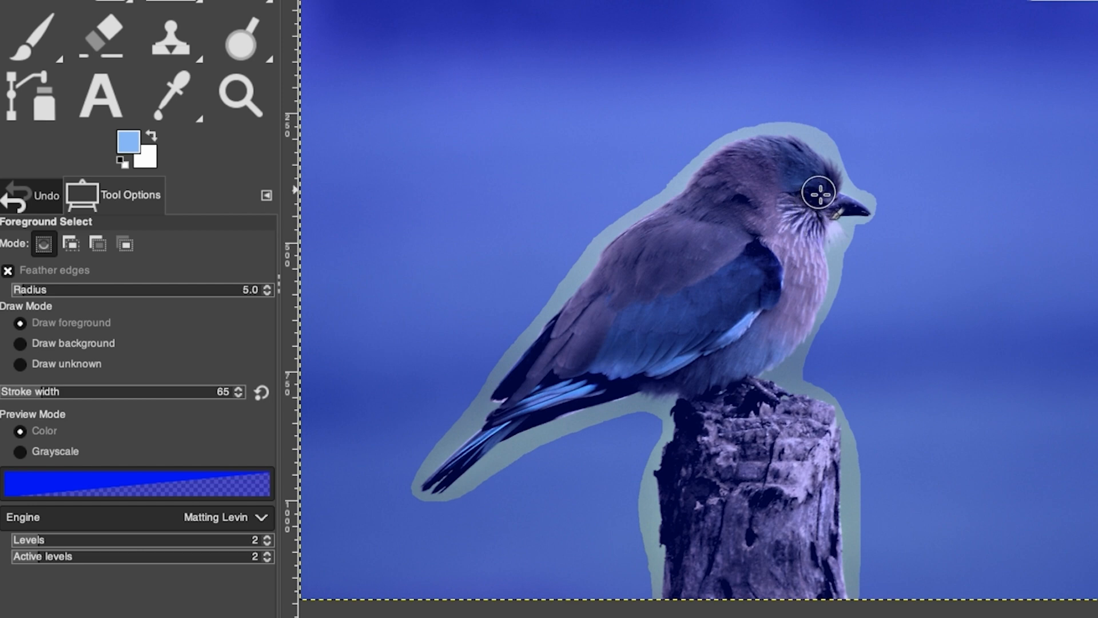
{"action": "mouse_move", "coordinate": [817, 194]}
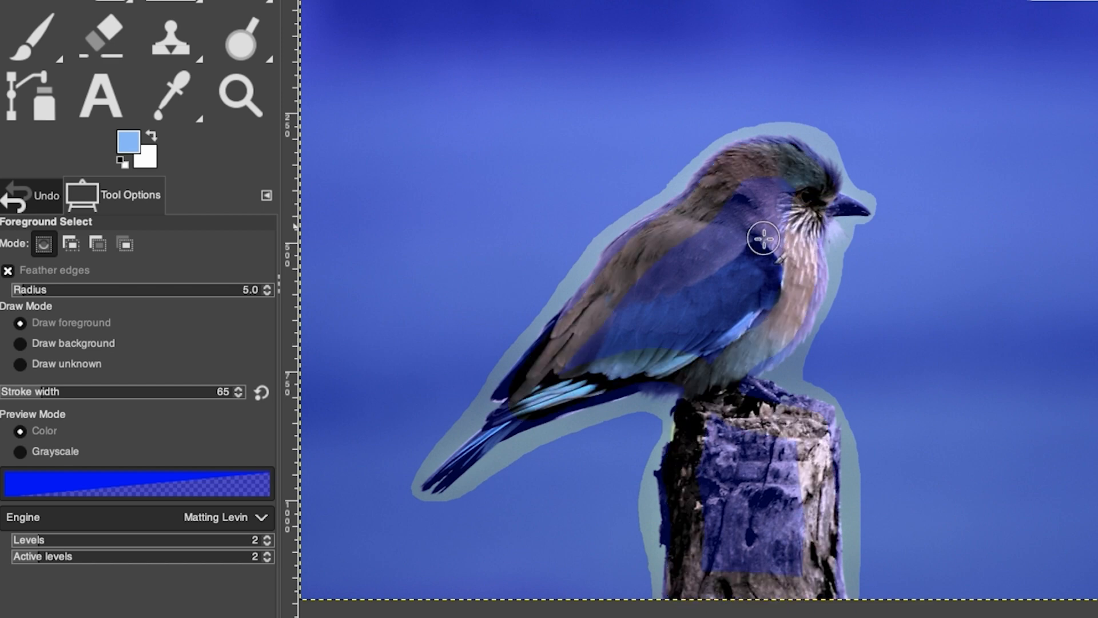
{"action": "mouse_move", "coordinate": [778, 184]}
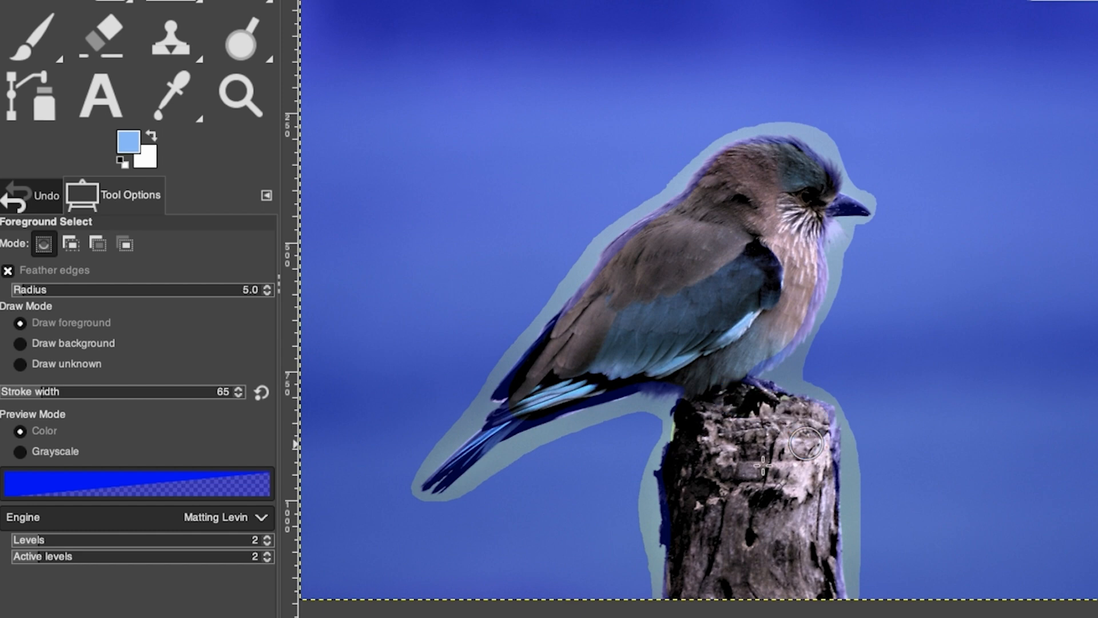
{"action": "mouse_move", "coordinate": [766, 270]}
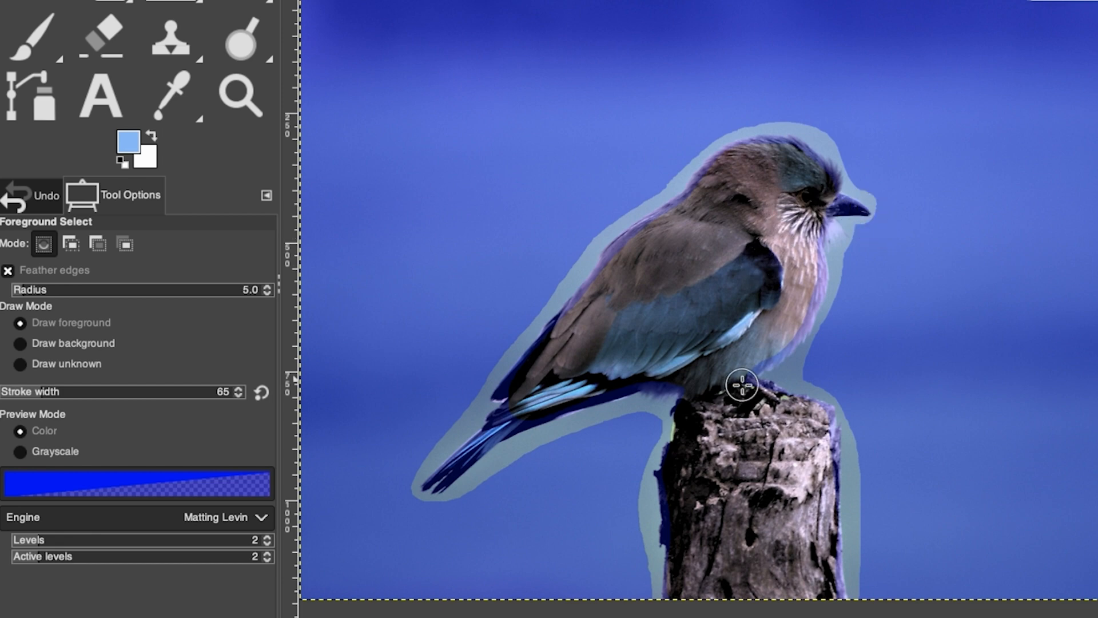
{"action": "mouse_move", "coordinate": [724, 431]}
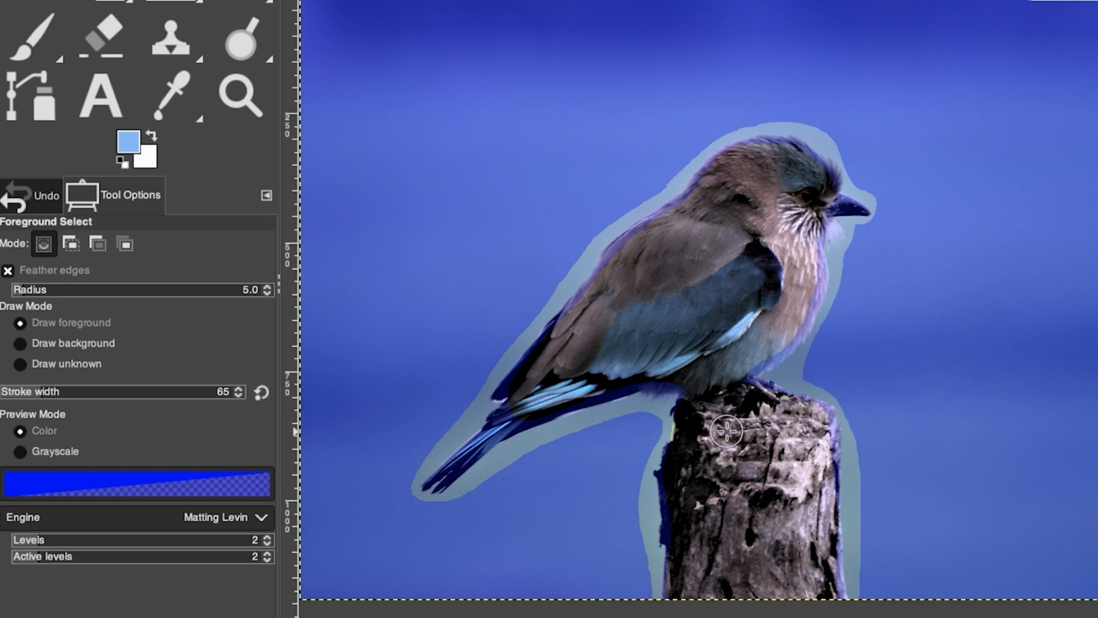
{"action": "mouse_move", "coordinate": [731, 423]}
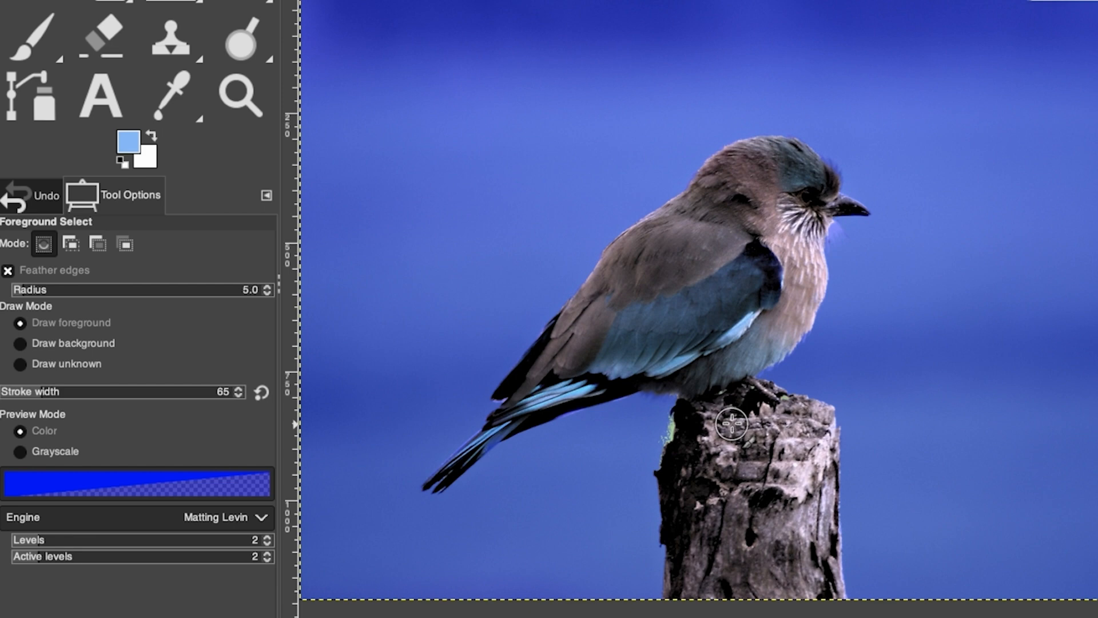
{"action": "mouse_move", "coordinate": [696, 420]}
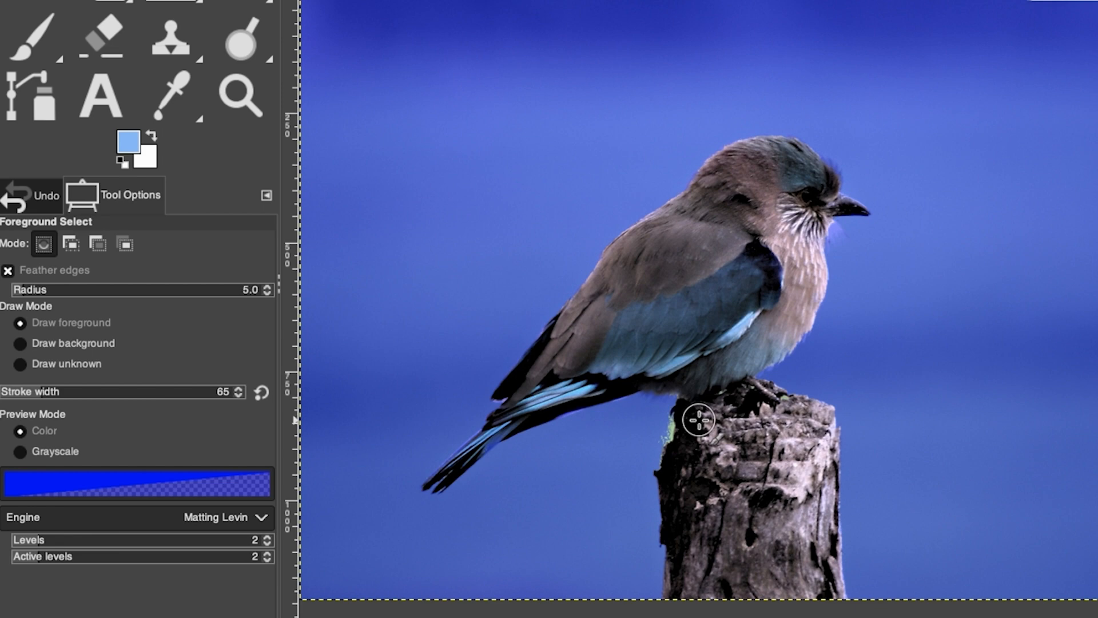
{"action": "mouse_move", "coordinate": [707, 344]}
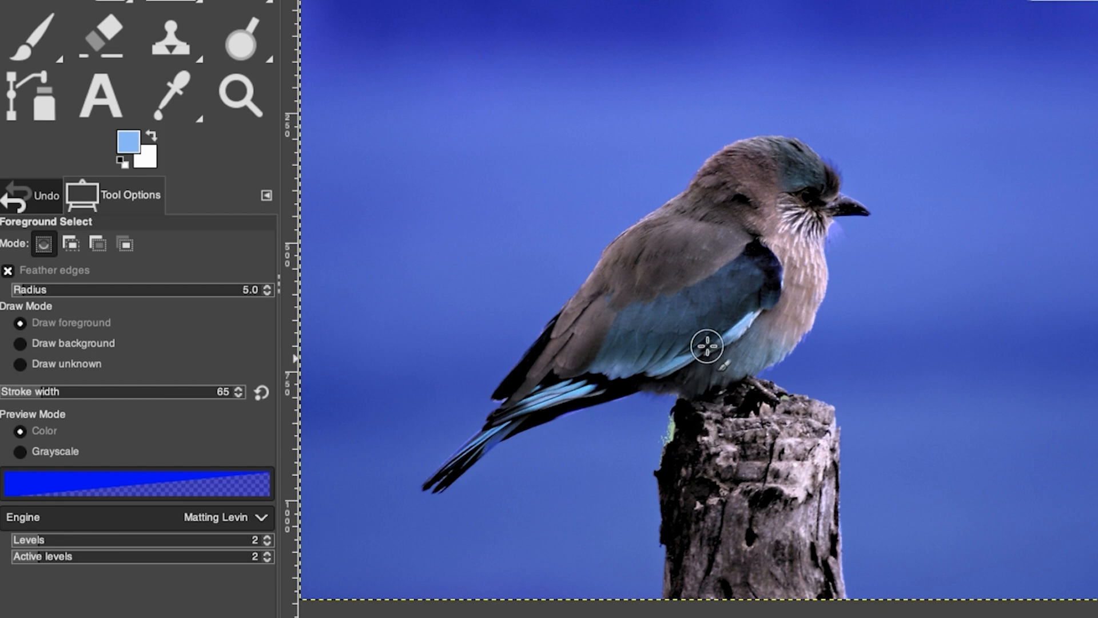
{"action": "mouse_move", "coordinate": [707, 367]}
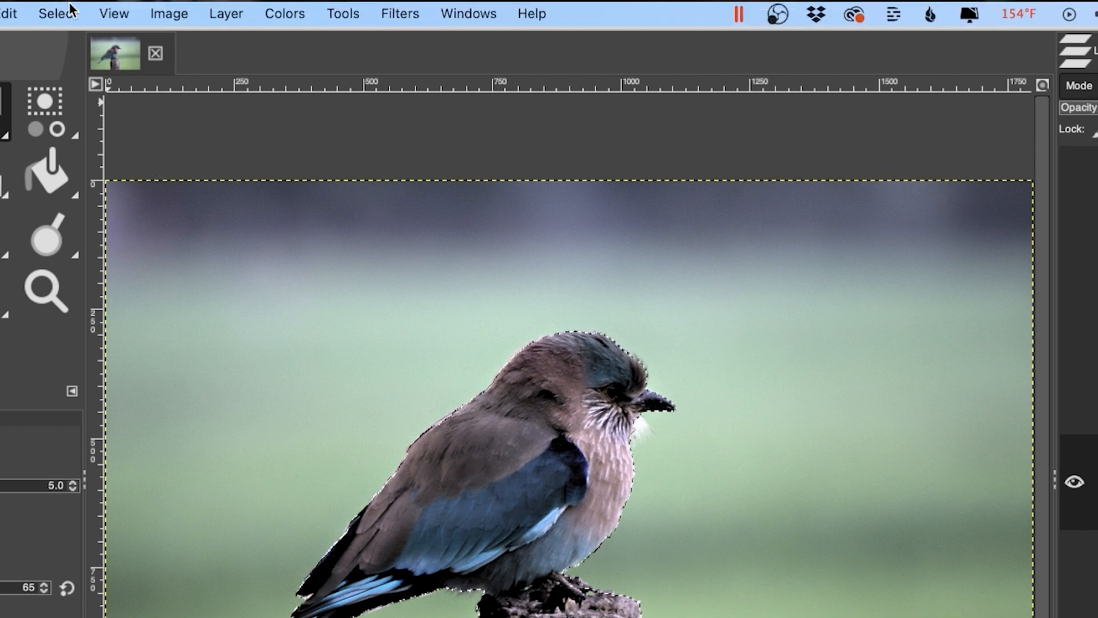
Step: Invert the selection so the background around the bird is targeted
{"action": "left_click", "coordinate": [56, 13]}
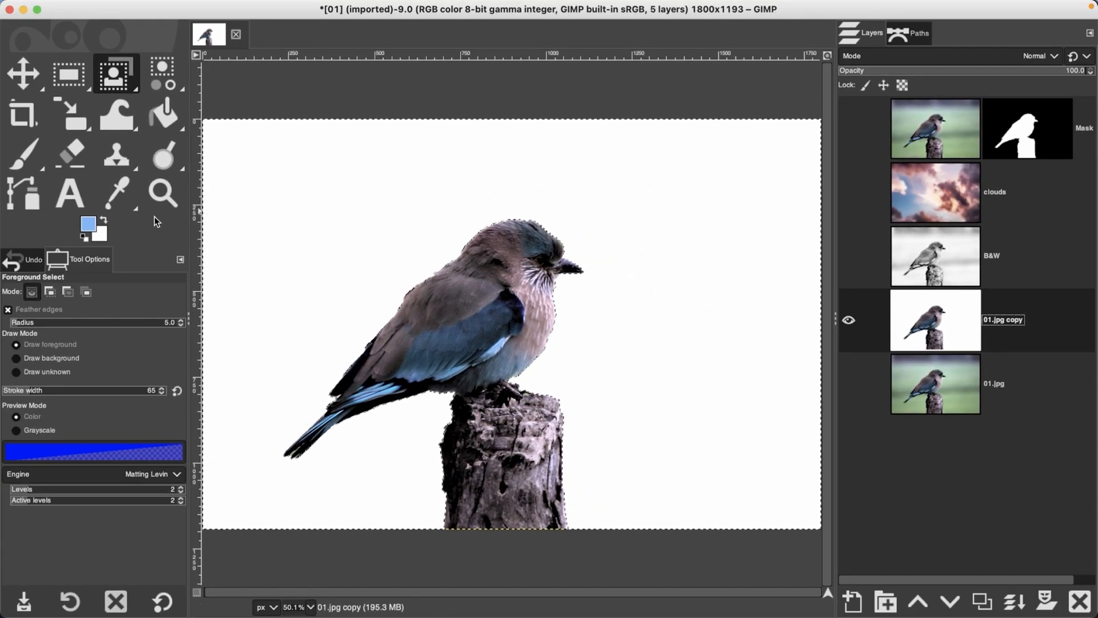
{"action": "mouse_move", "coordinate": [99, 237]}
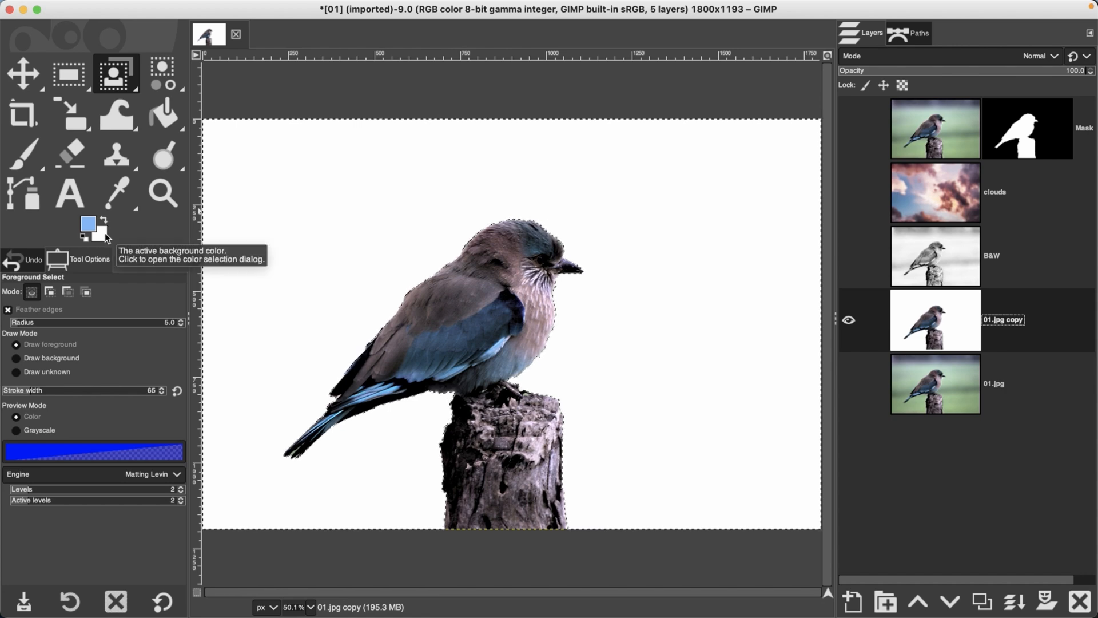
{"action": "mouse_move", "coordinate": [406, 217]}
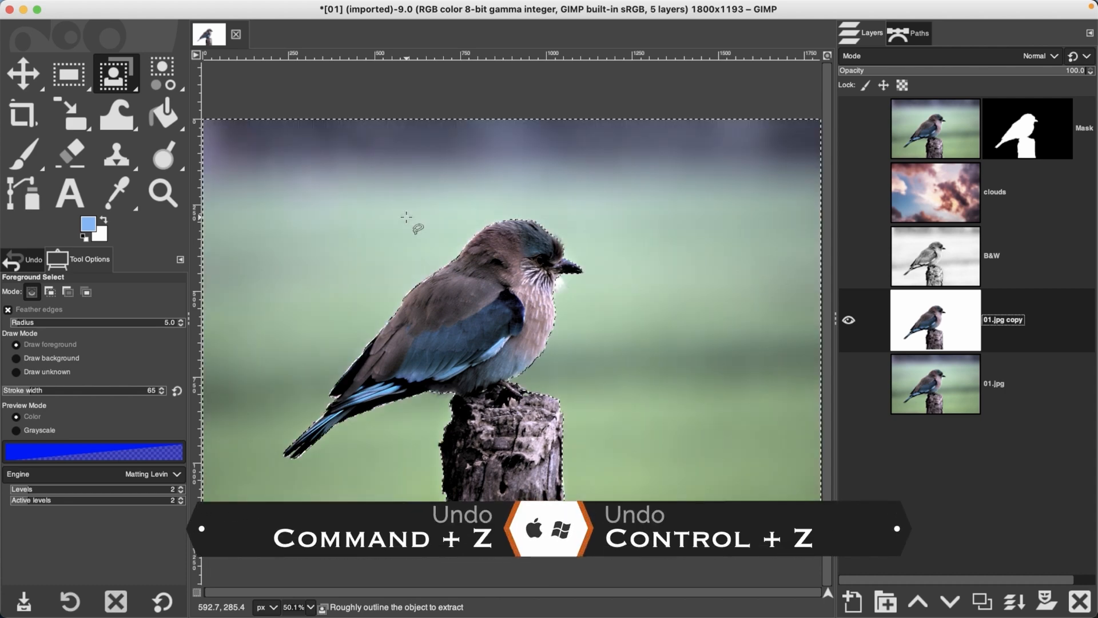
Step: Undo the white fill and add an alpha channel to the 01.jpg copy layer
{"action": "key", "text": "cmd+z"}
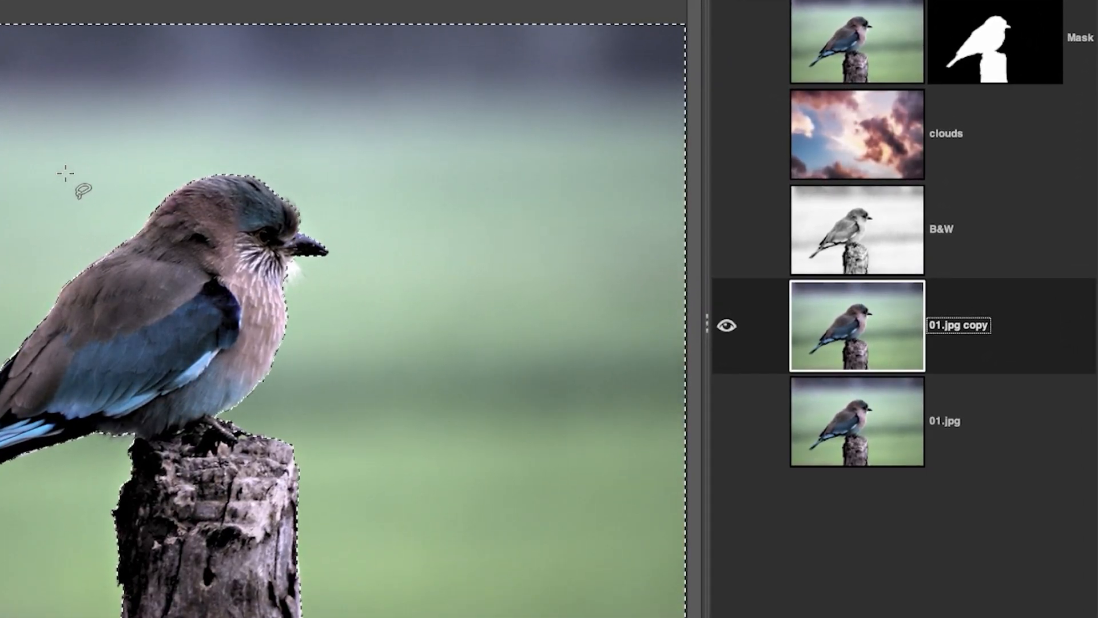
{"action": "mouse_move", "coordinate": [155, 182]}
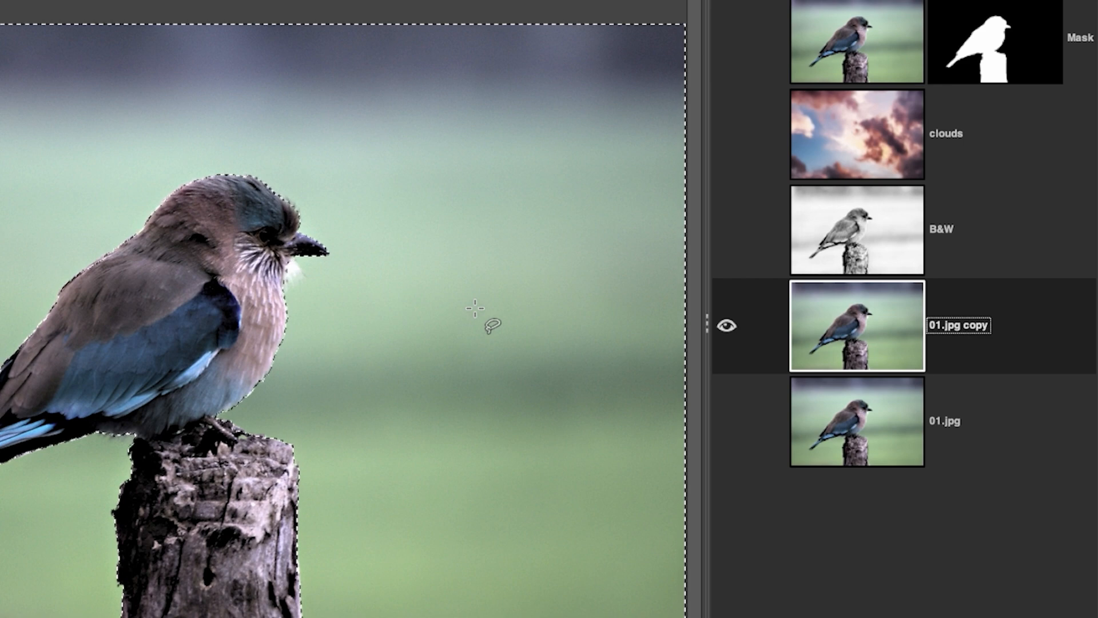
{"action": "right_click", "coordinate": [851, 326]}
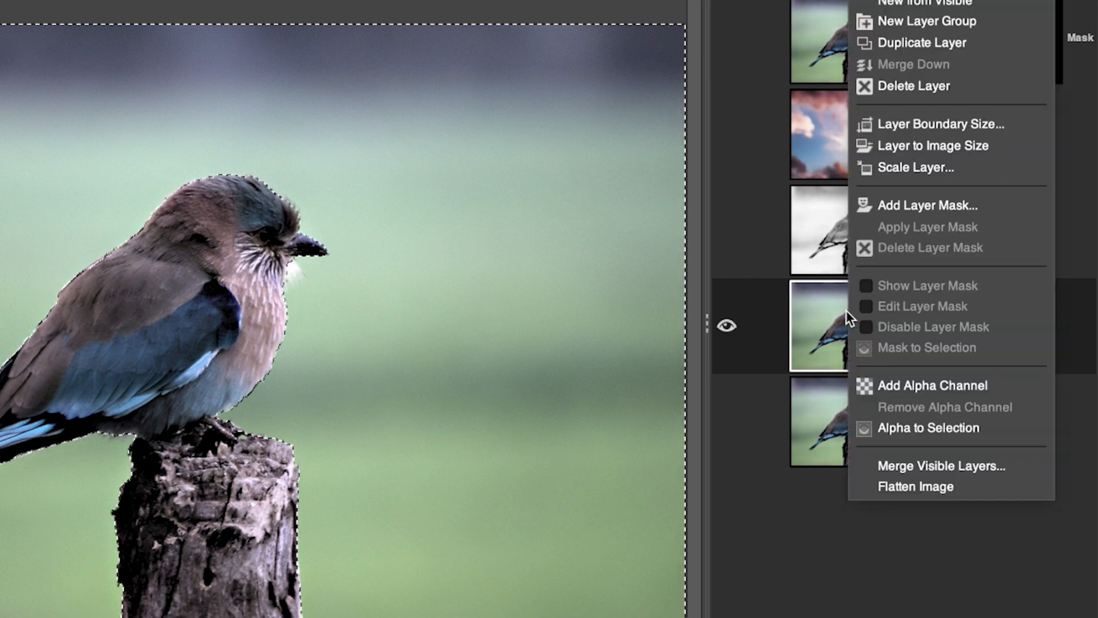
{"action": "mouse_move", "coordinate": [931, 386]}
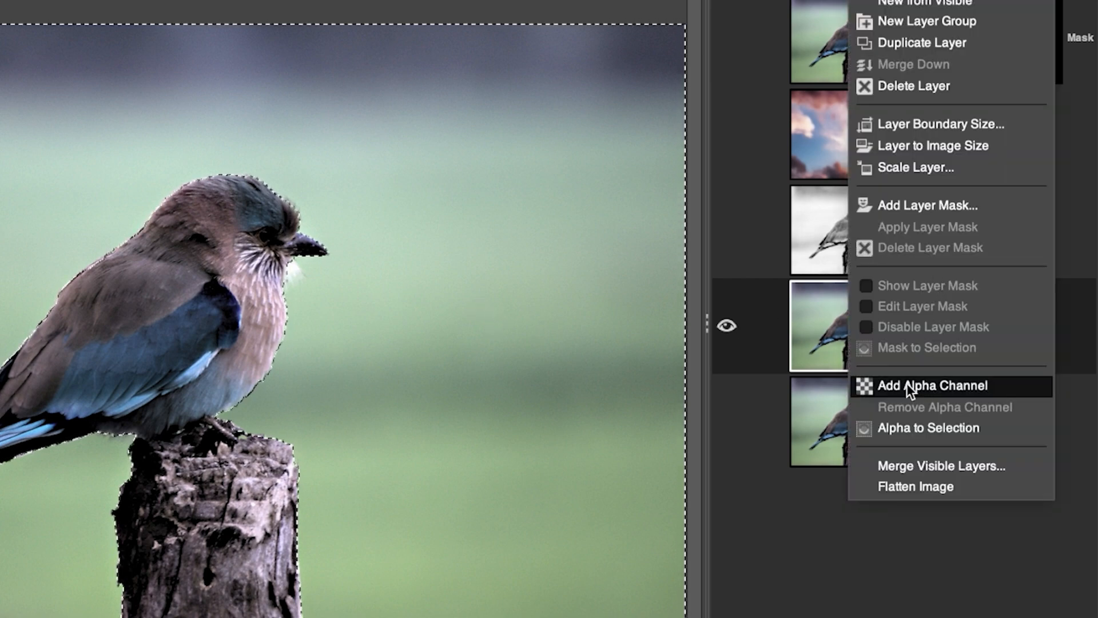
{"action": "left_click", "coordinate": [931, 386]}
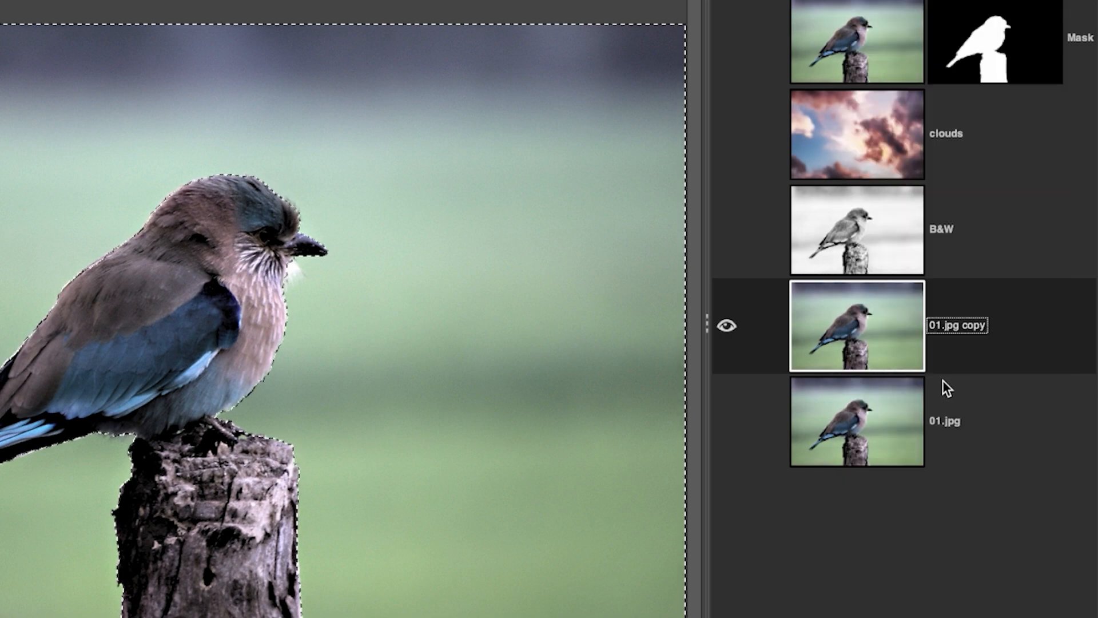